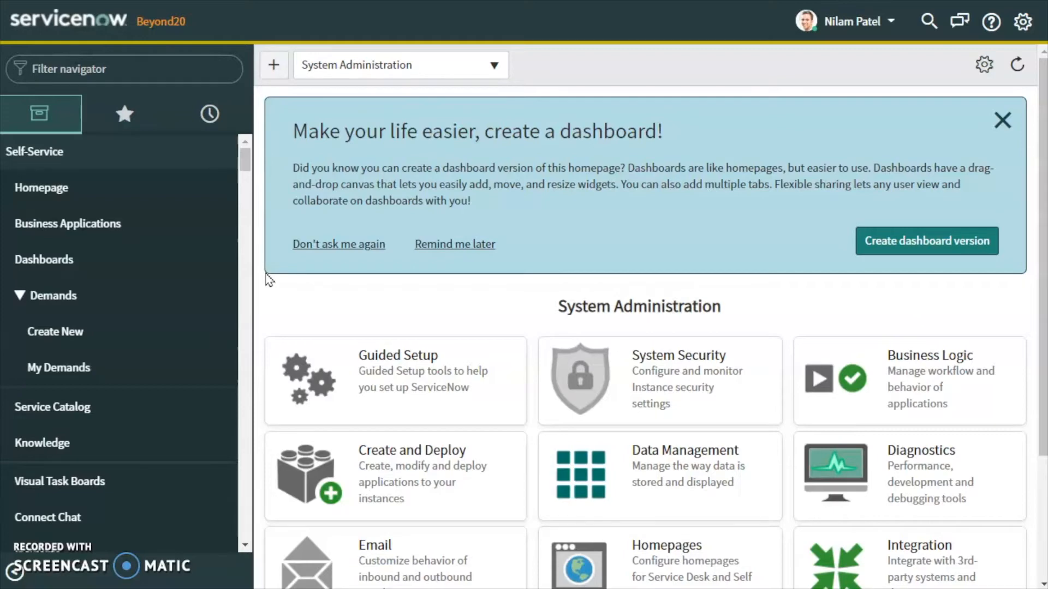
pyautogui.moveTo(119, 443)
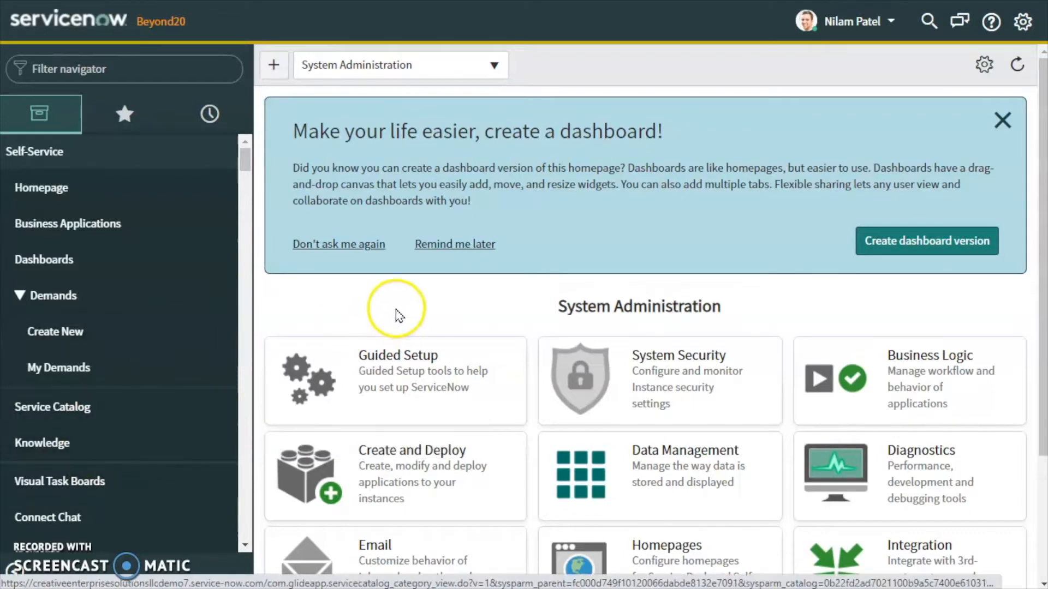
pyautogui.moveTo(401, 312)
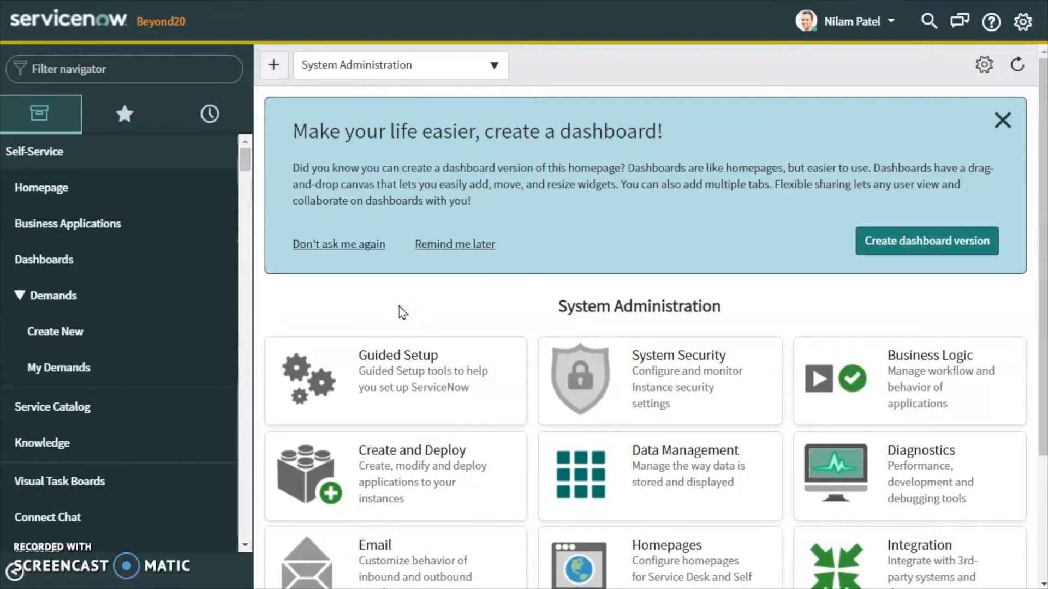
# - Filter the navigator to 're' and start Reports > Create New
pyautogui.click(407, 308)
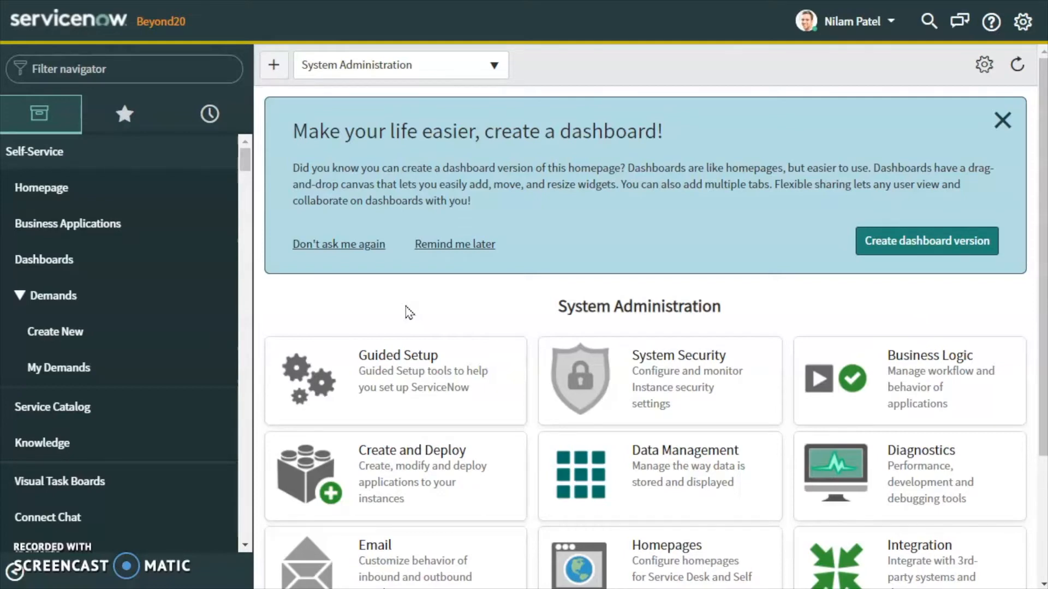
pyautogui.click(67, 69)
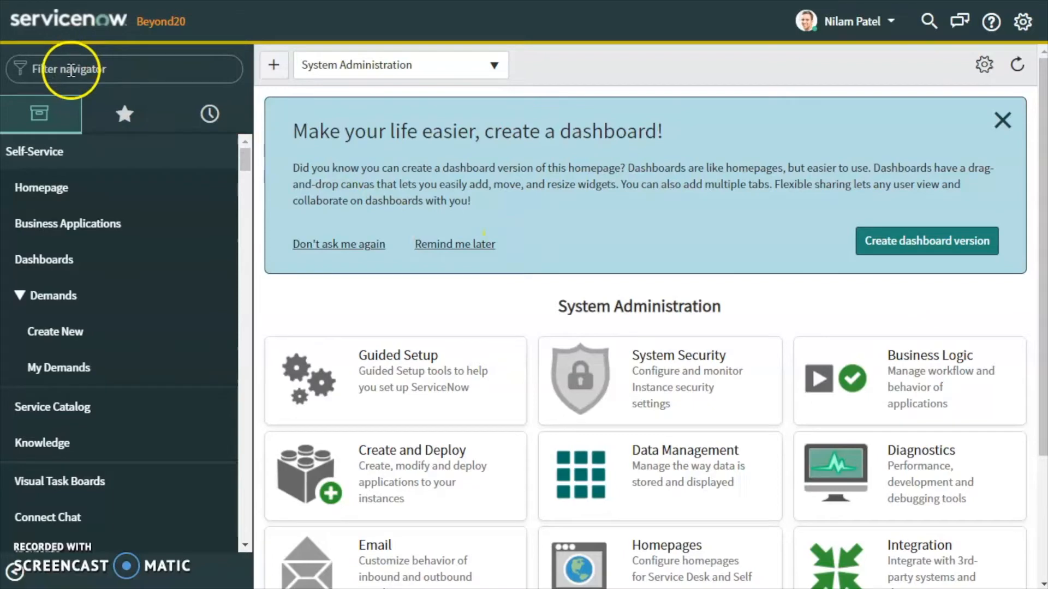
pyautogui.write('report')
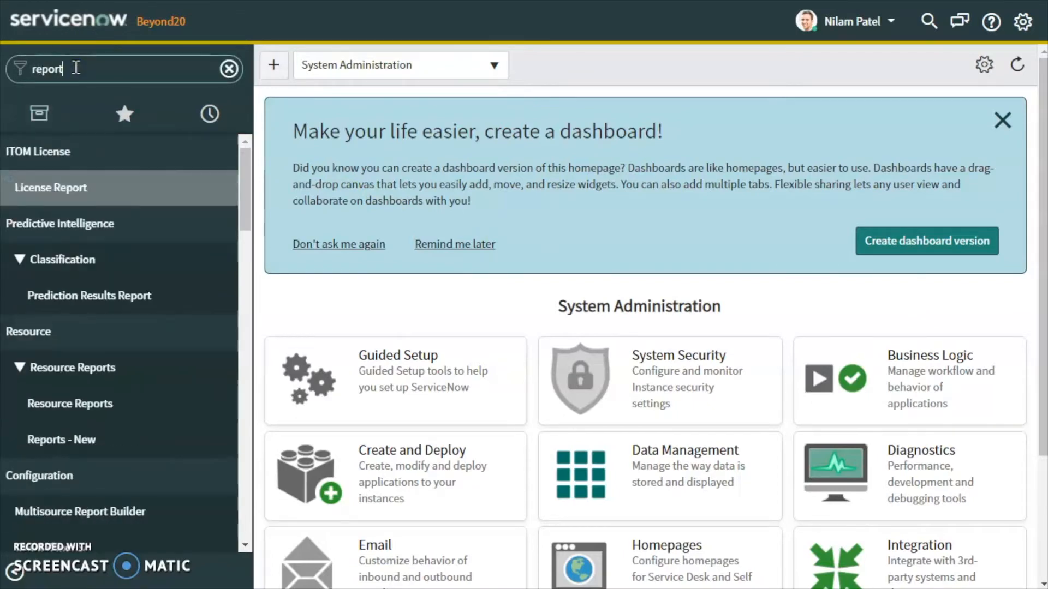
pyautogui.scroll(-3)
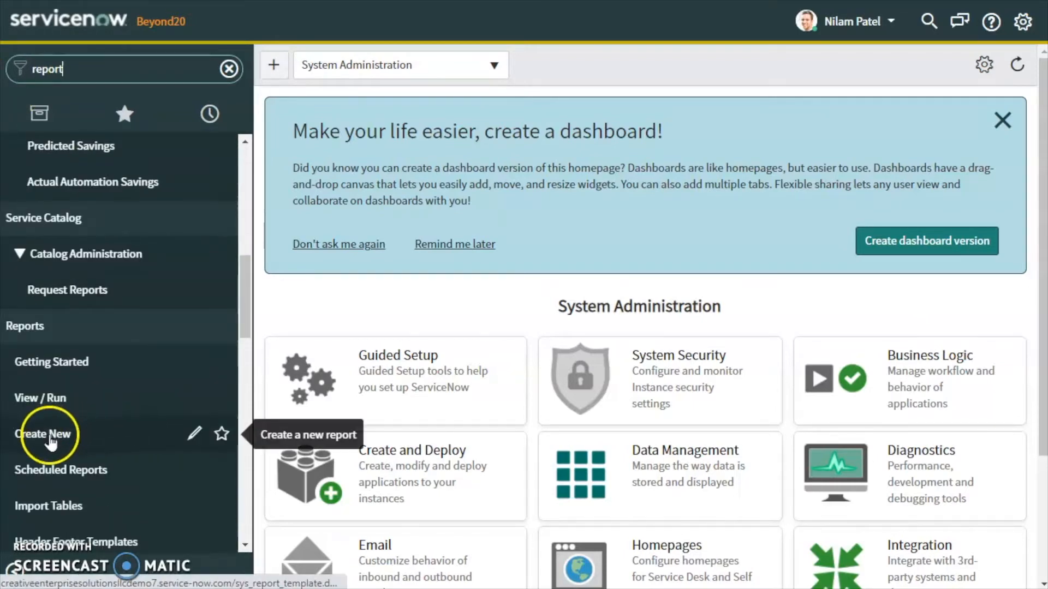
pyautogui.click(44, 435)
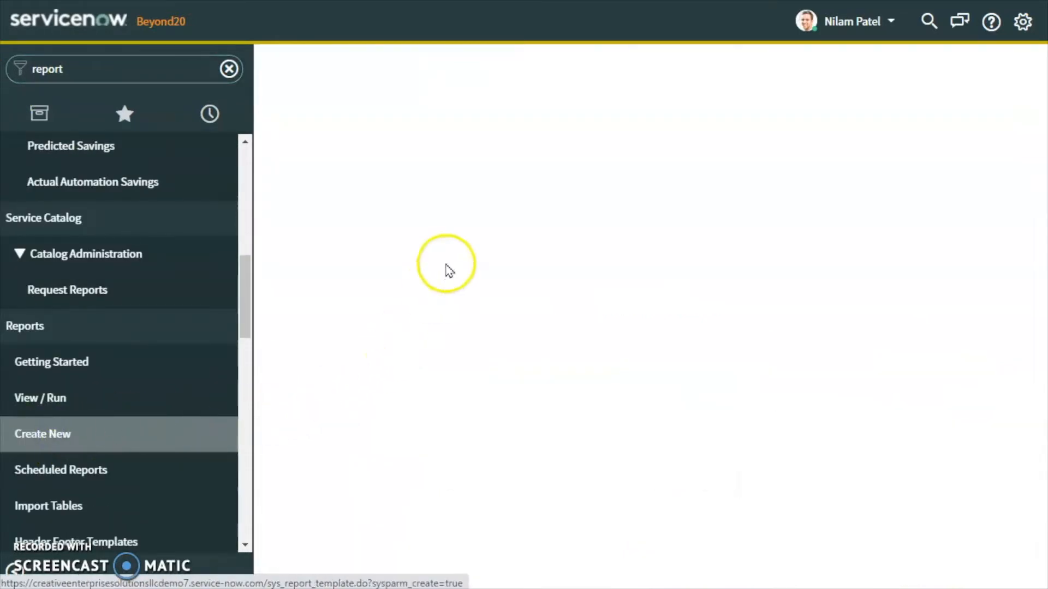
pyautogui.click(43, 435)
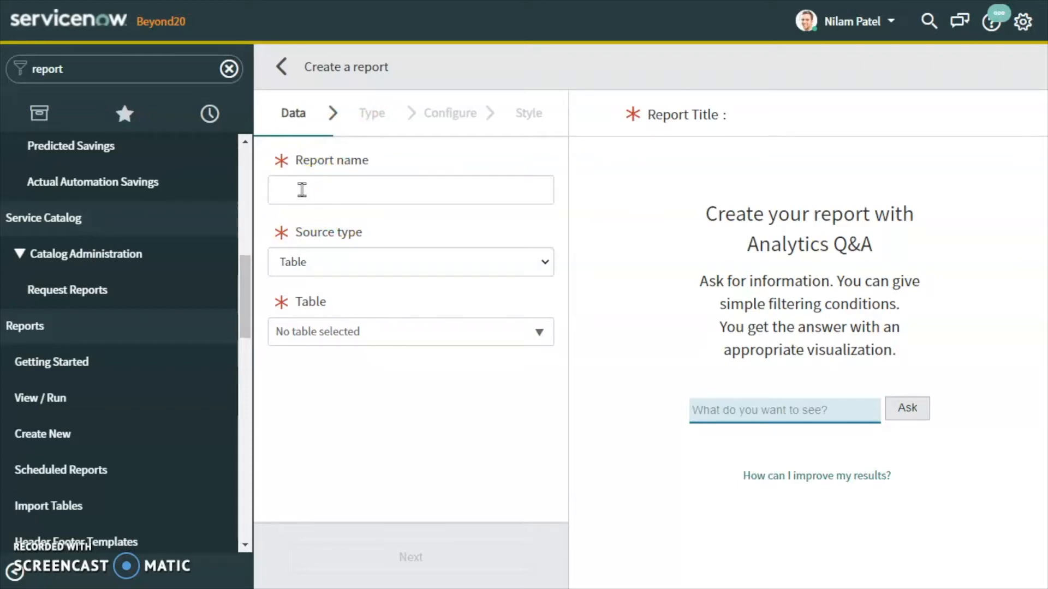
# - Name the report 'Test Function Report' and keep Table as its source type
pyautogui.click(410, 190)
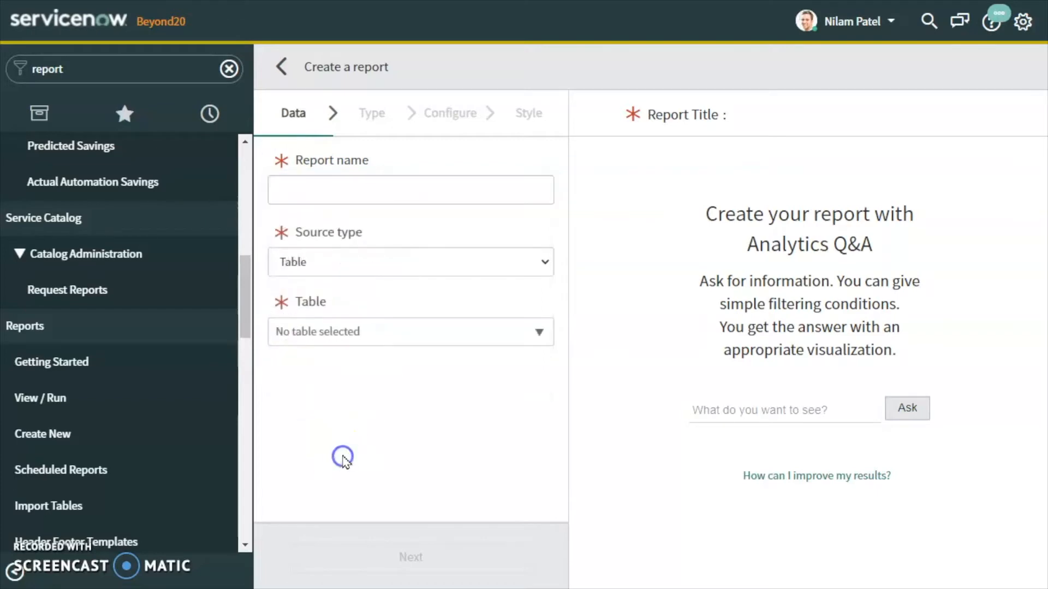
pyautogui.moveTo(377, 427)
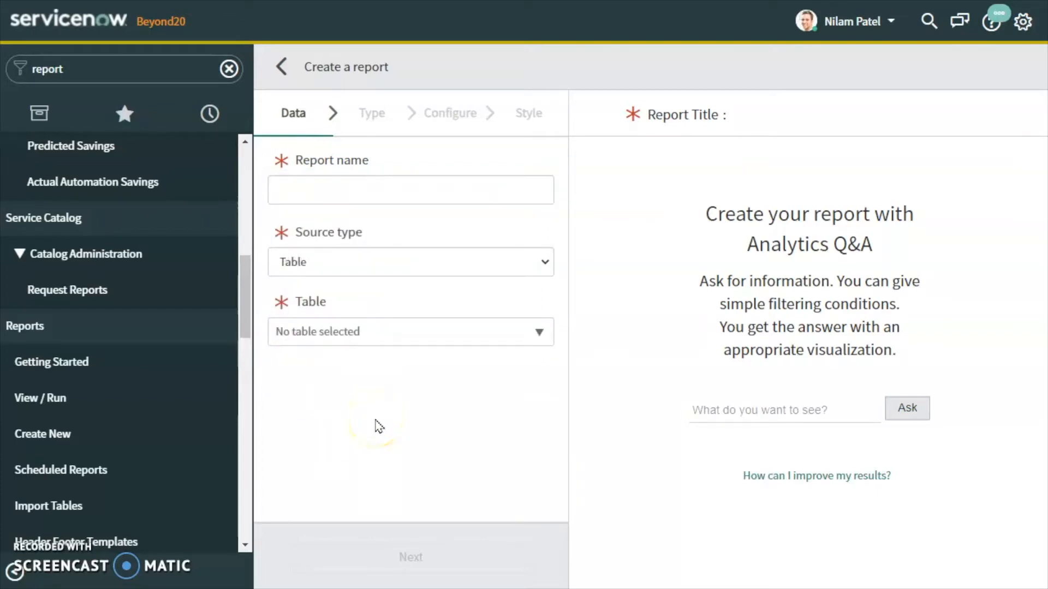
pyautogui.moveTo(410, 432)
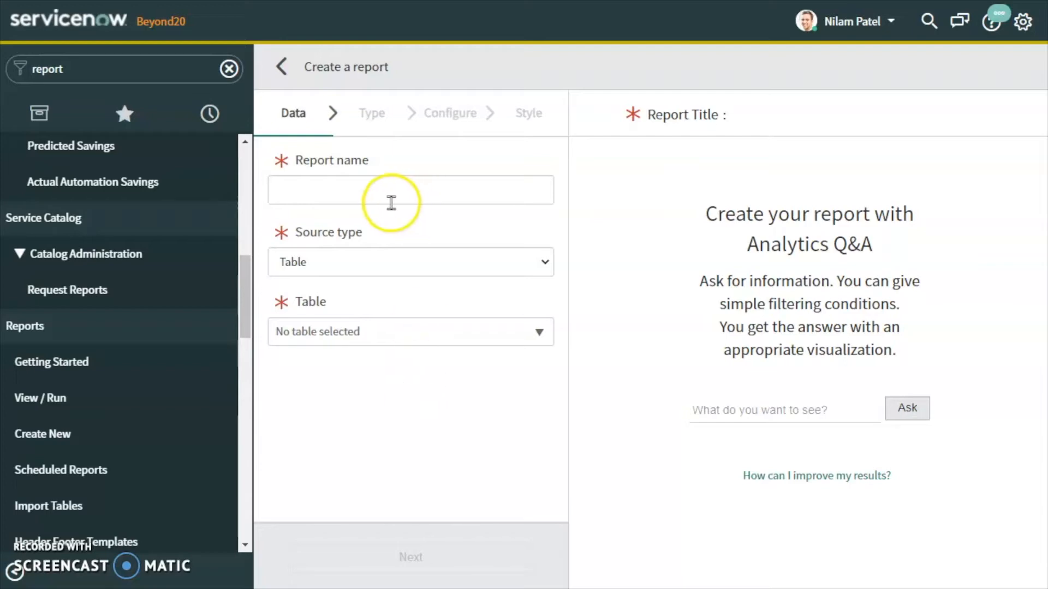
pyautogui.click(410, 190)
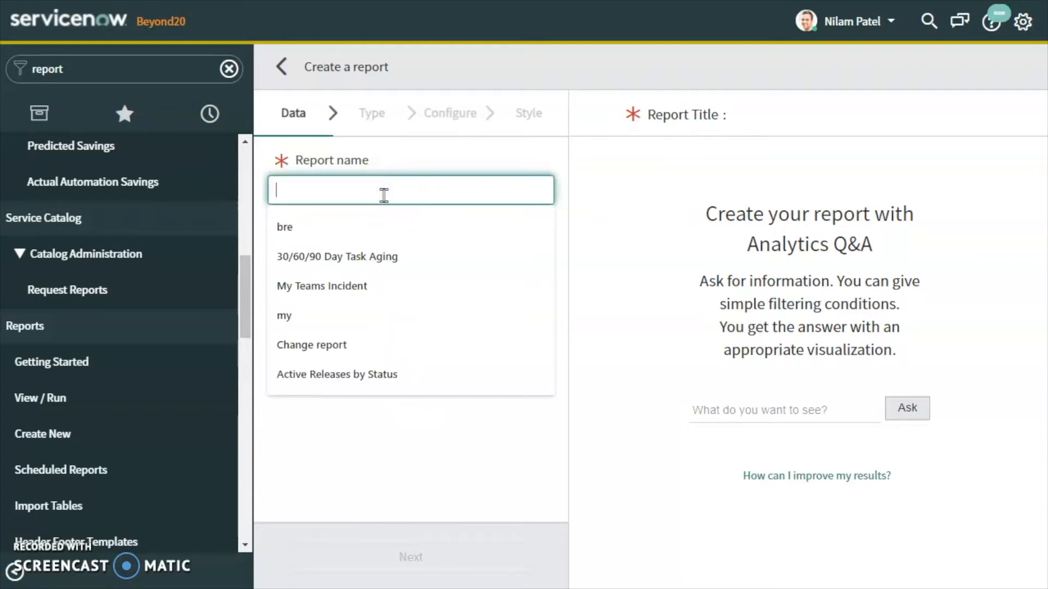
pyautogui.write('Test Fu')
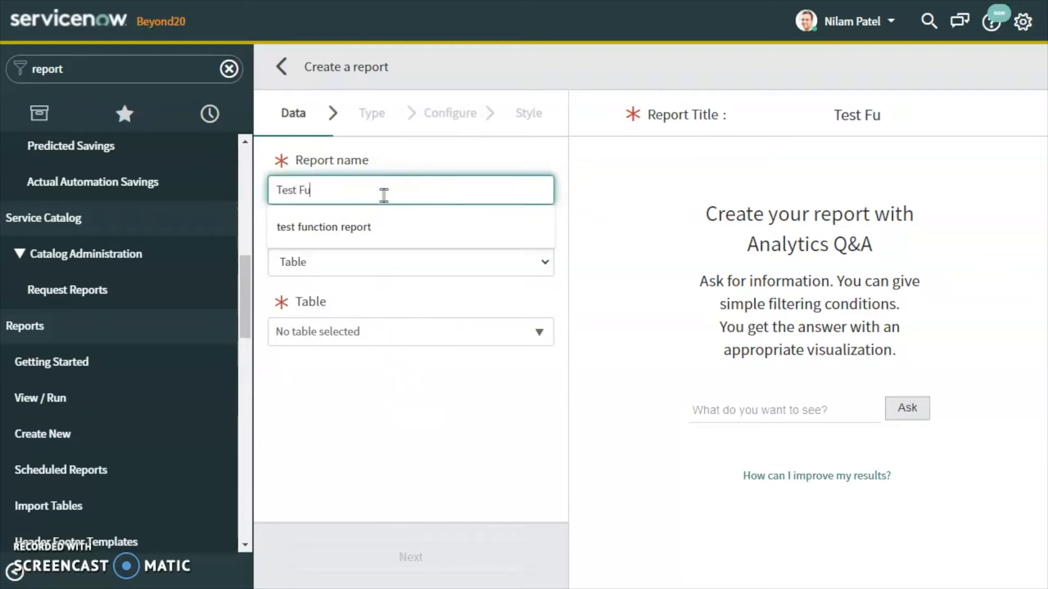
pyautogui.write('n')
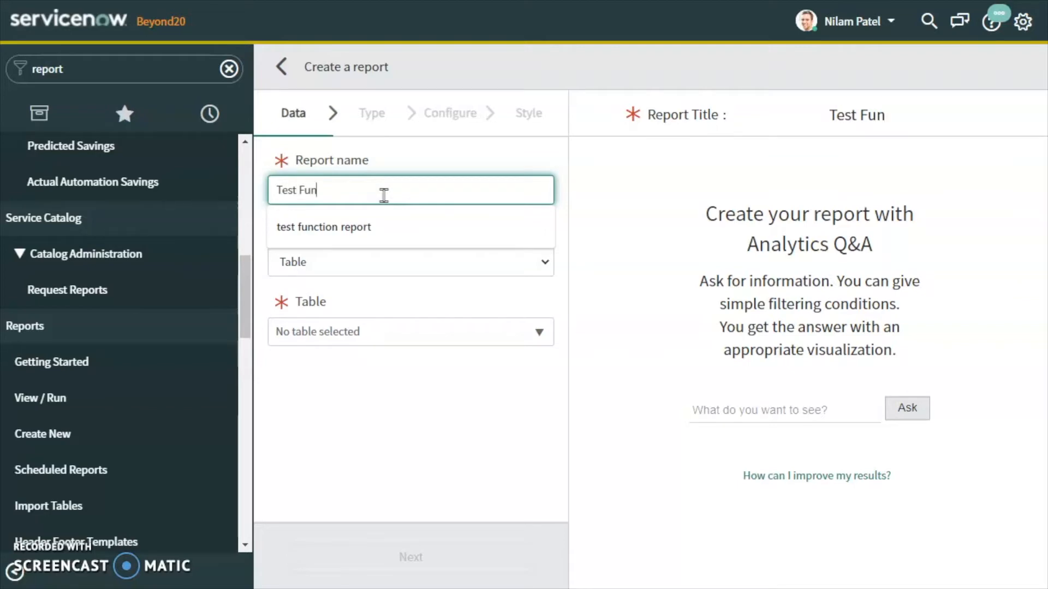
pyautogui.write('ction')
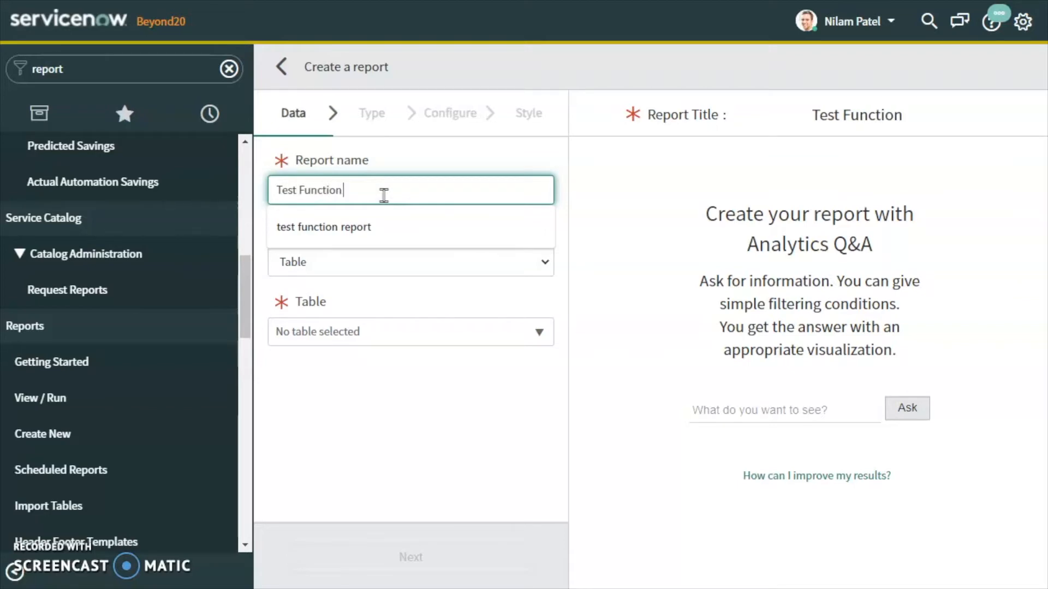
pyautogui.write('Report')
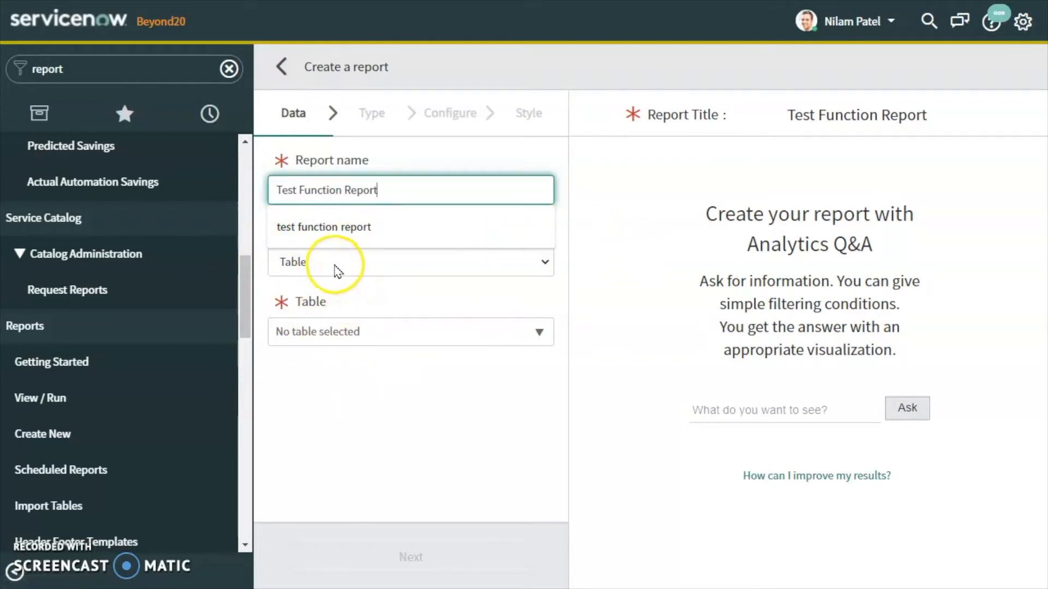
pyautogui.click(334, 262)
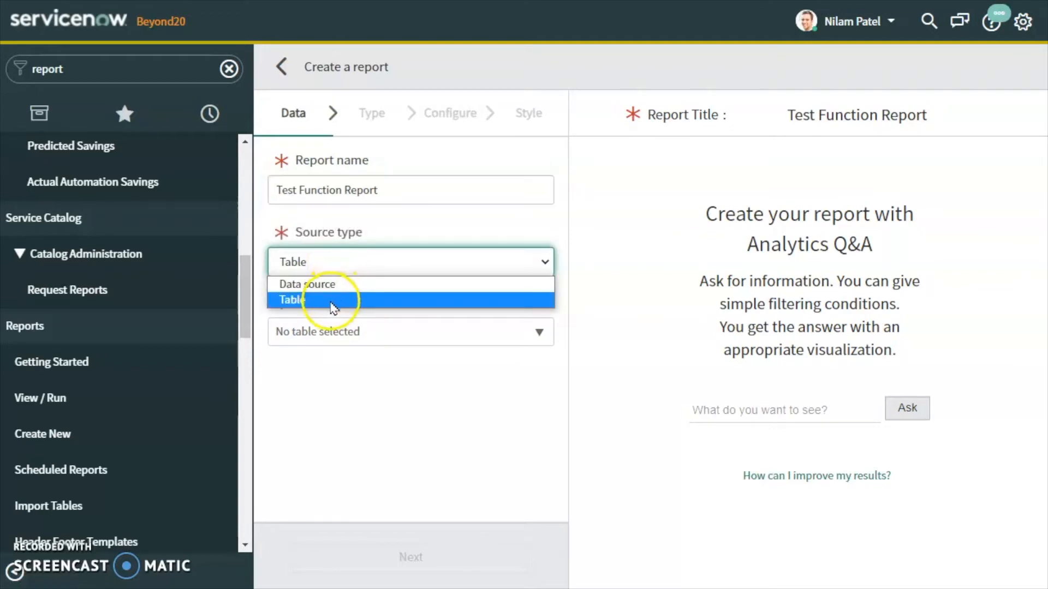
pyautogui.click(293, 299)
pyautogui.write('incident')
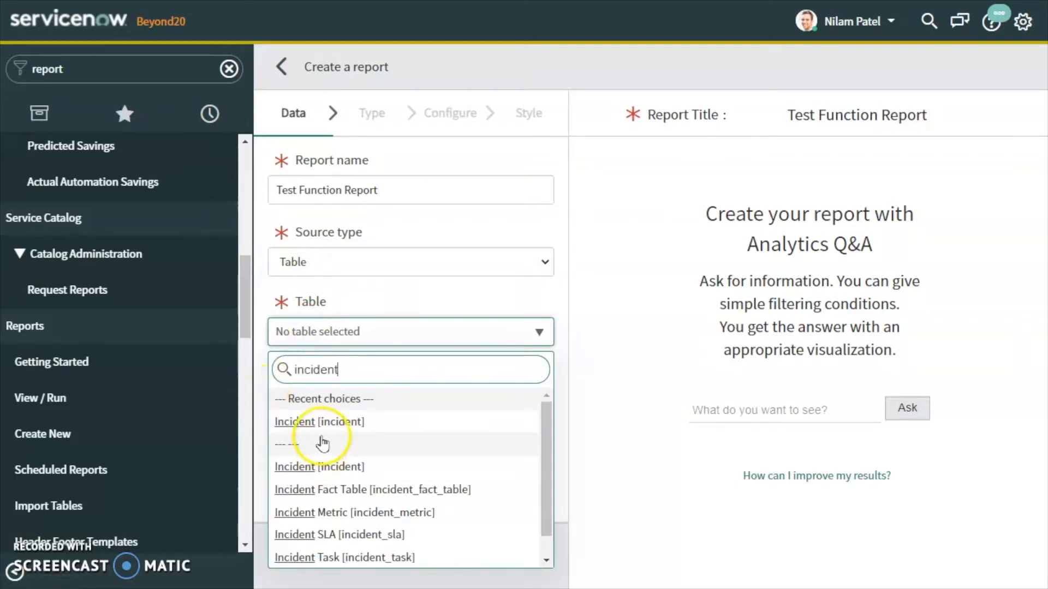
# - Use Incident [incident] as the report's source table
pyautogui.click(294, 421)
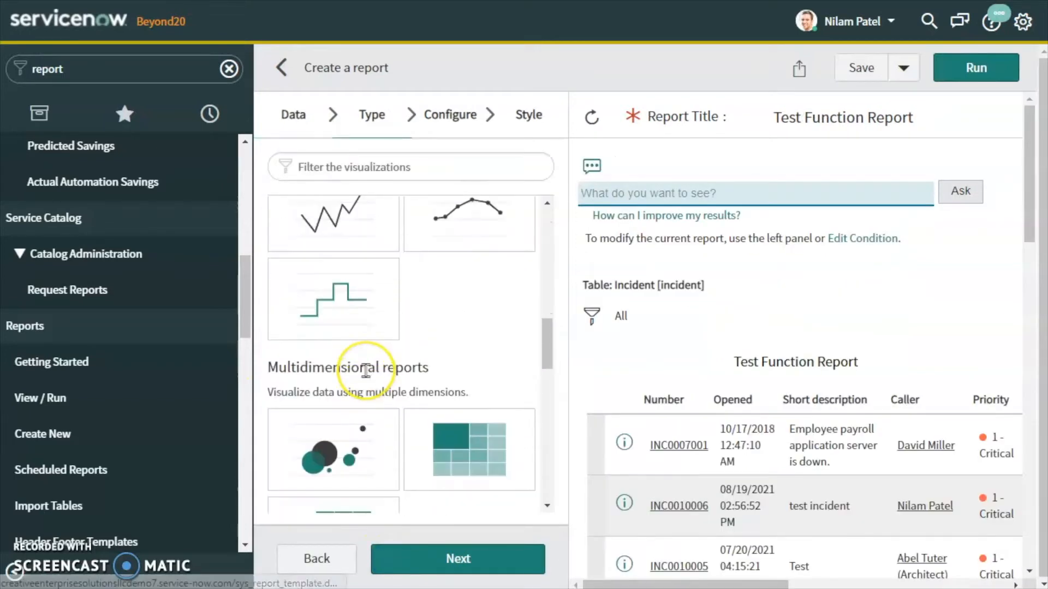
pyautogui.scroll(-3)
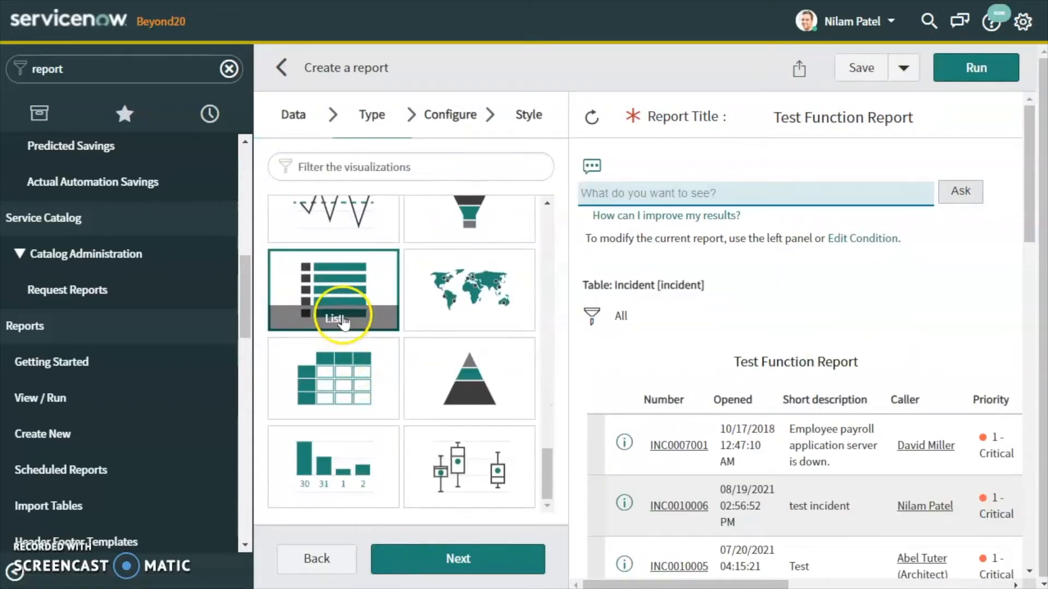
pyautogui.moveTo(358, 323)
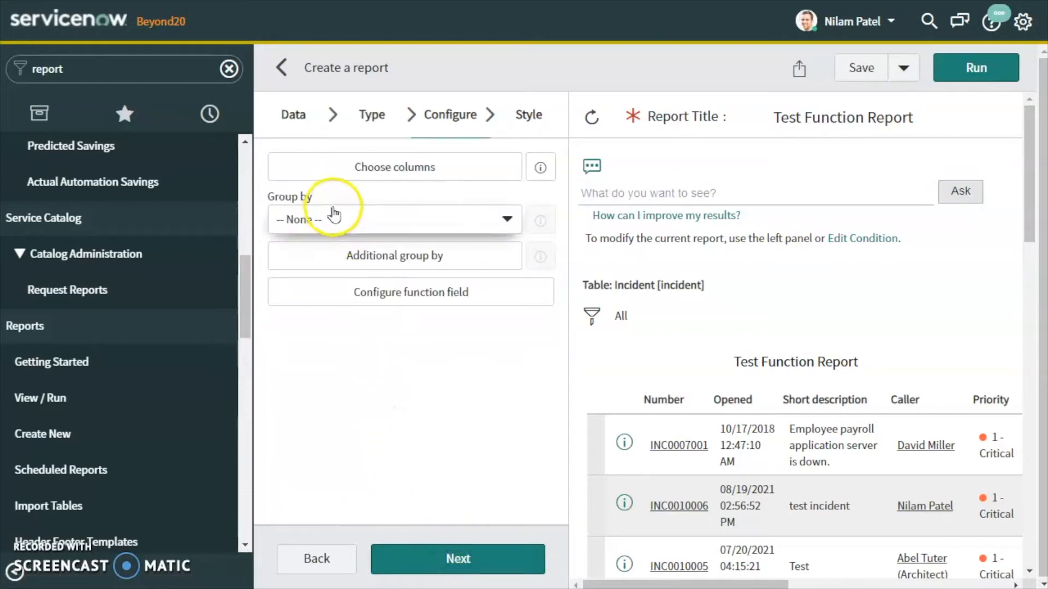
pyautogui.moveTo(366, 225)
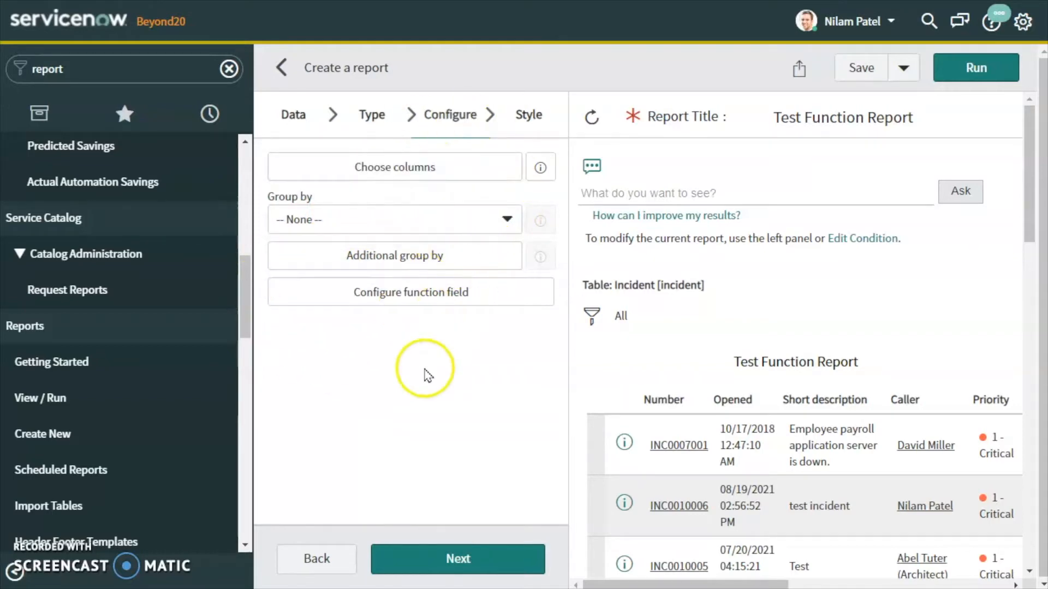
pyautogui.moveTo(513, 425)
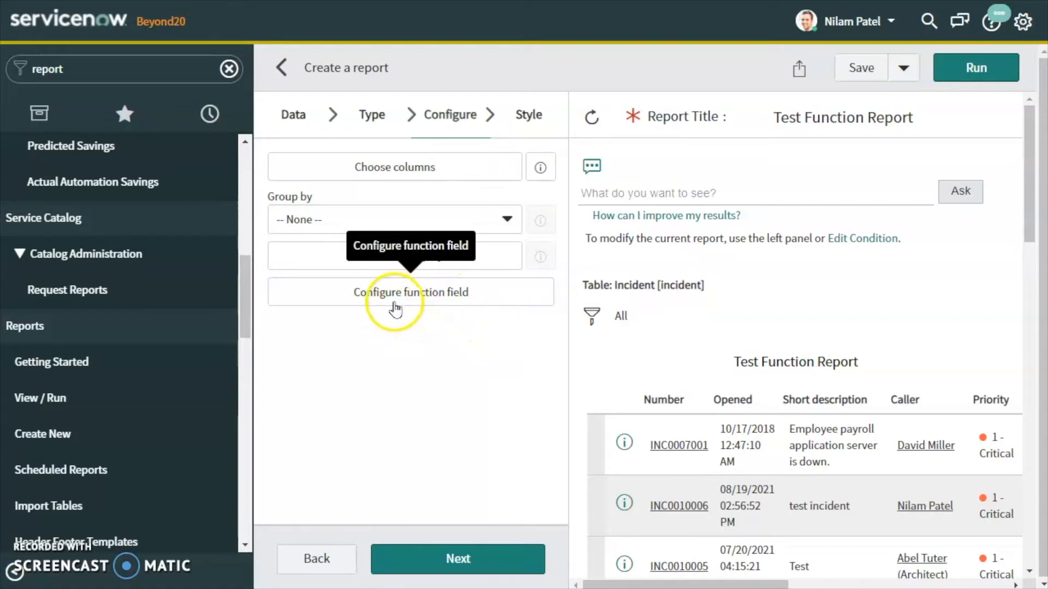
pyautogui.moveTo(343, 312)
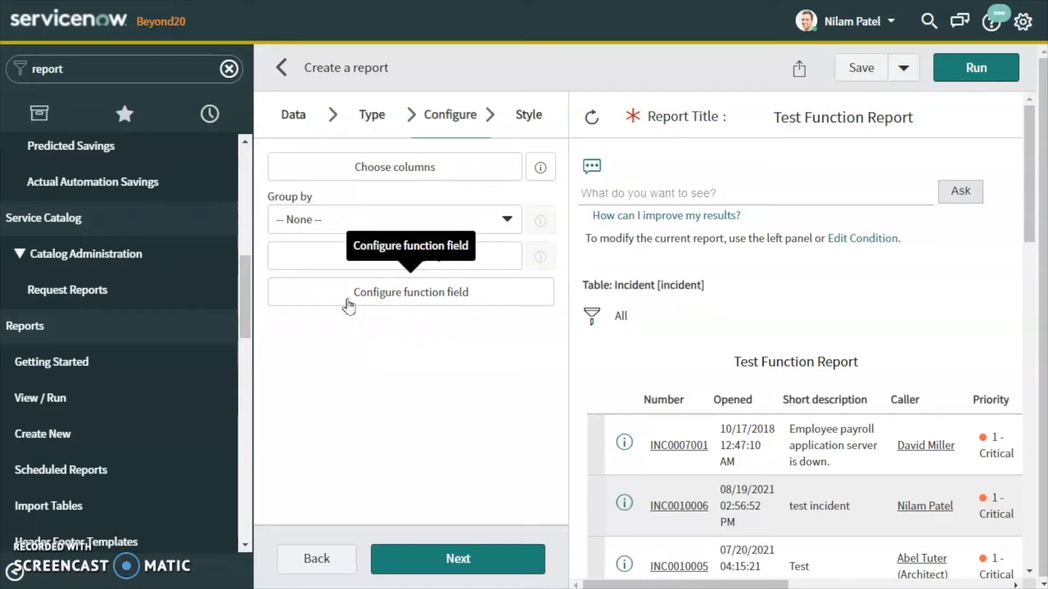
# - Label the new function field DateDiffFun with return type Duration
pyautogui.click(410, 292)
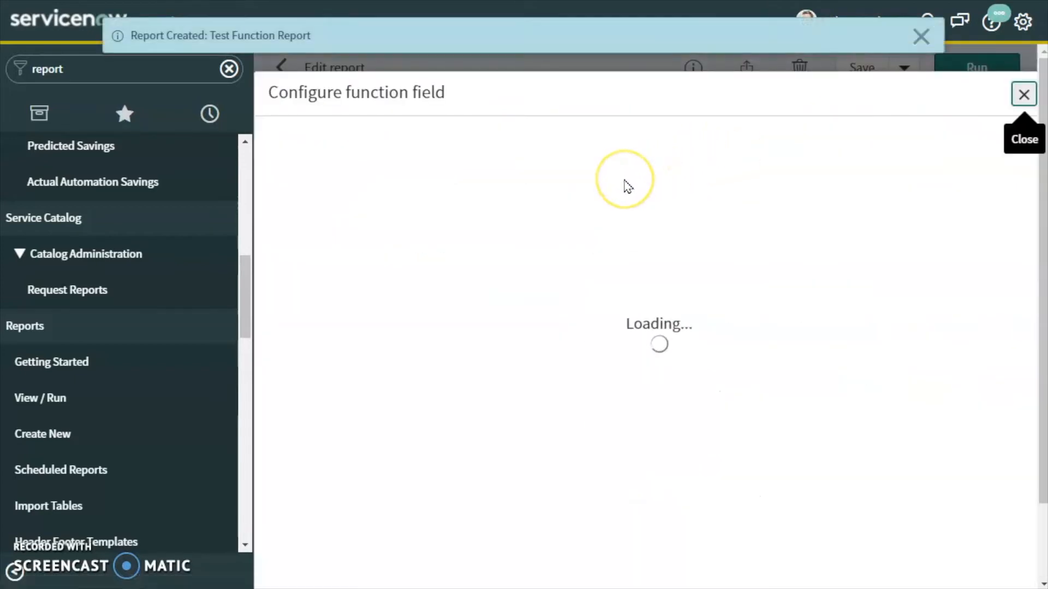
pyautogui.moveTo(393, 206)
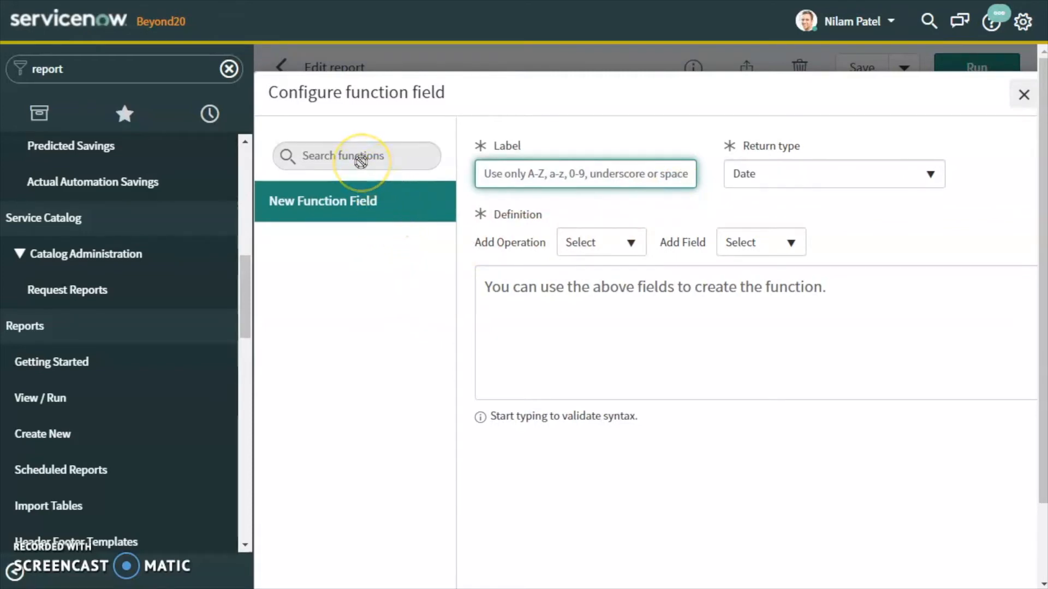
pyautogui.moveTo(366, 155)
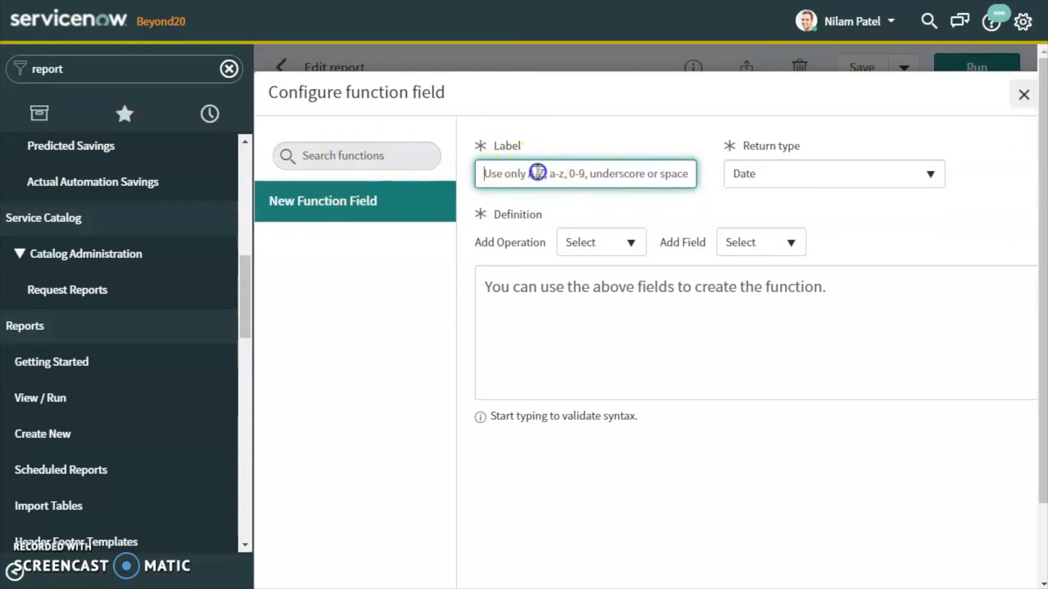
pyautogui.write('DateDif')
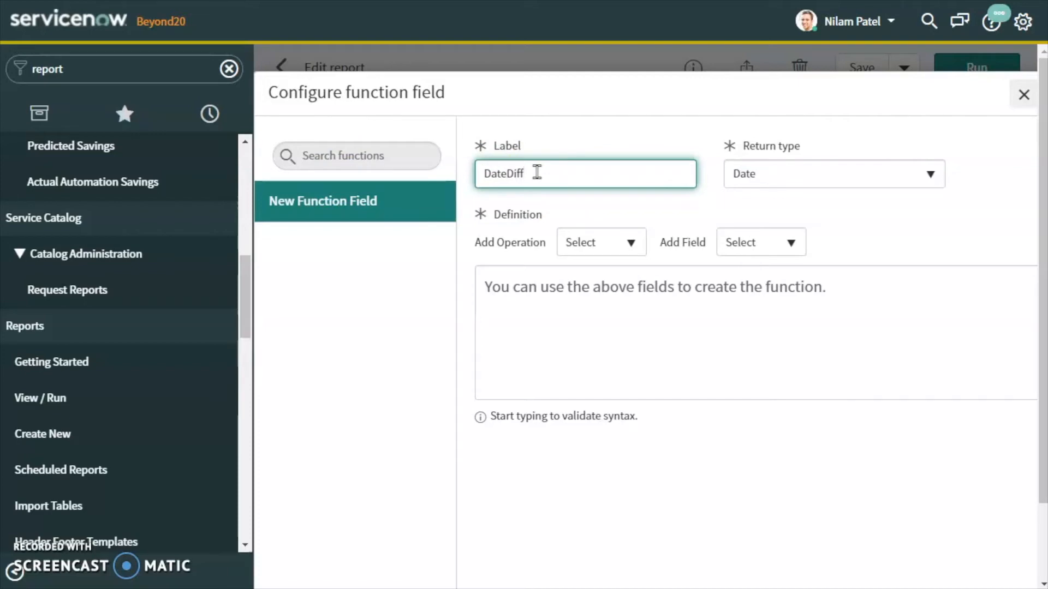
pyautogui.write('f')
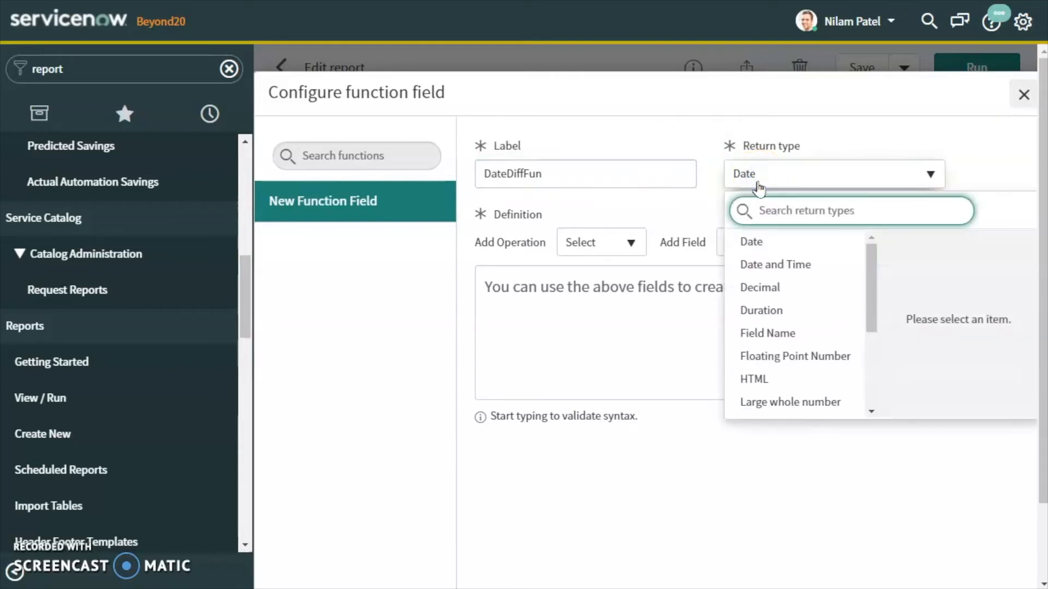
pyautogui.click(761, 310)
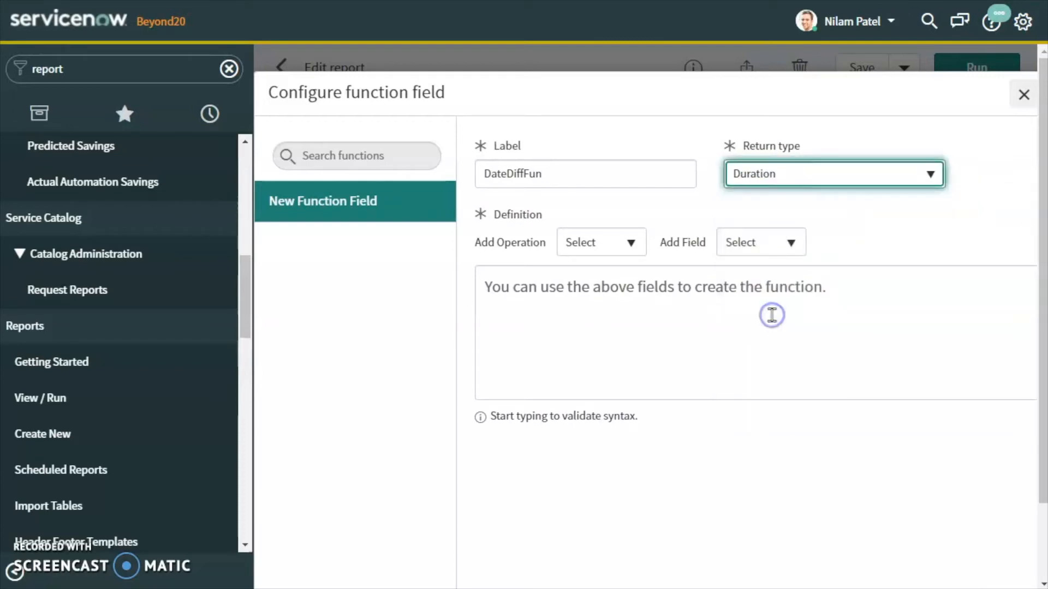
pyautogui.moveTo(692, 250)
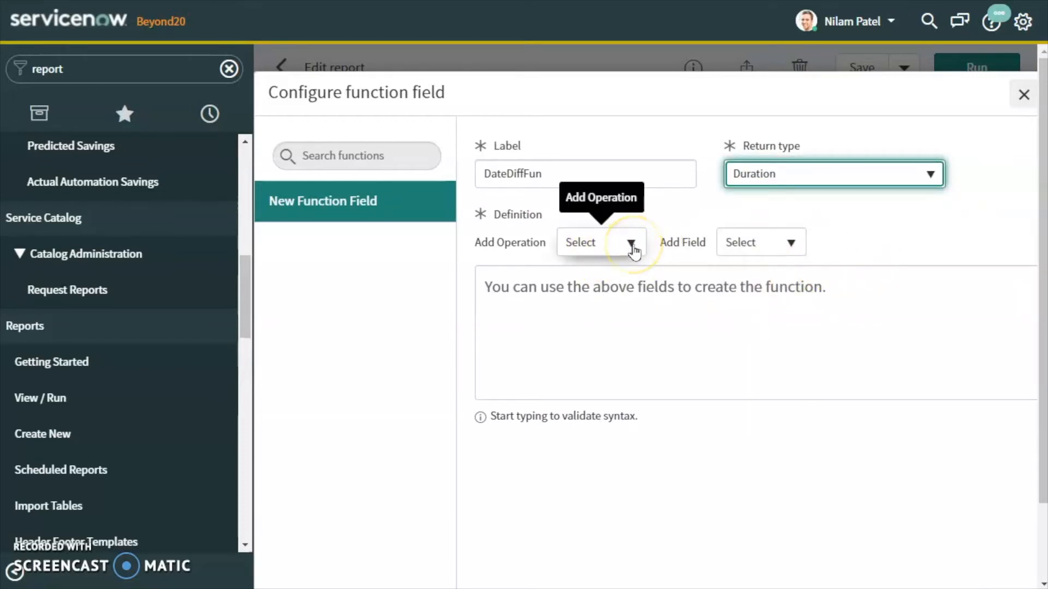
# - Insert datediff() with Closed as its first argument
pyautogui.click(633, 242)
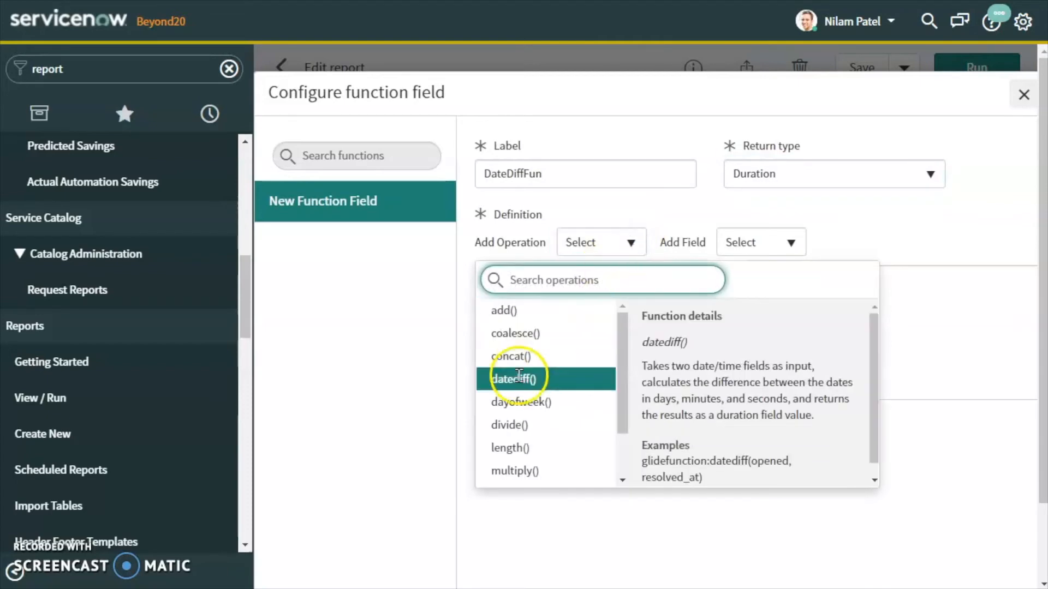
pyautogui.click(510, 379)
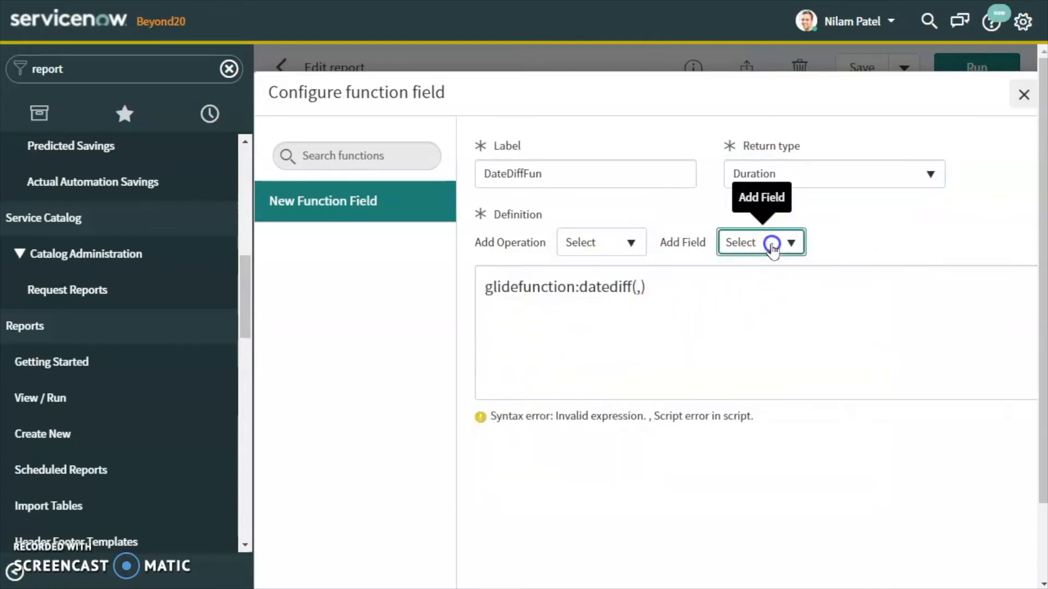
pyautogui.click(771, 243)
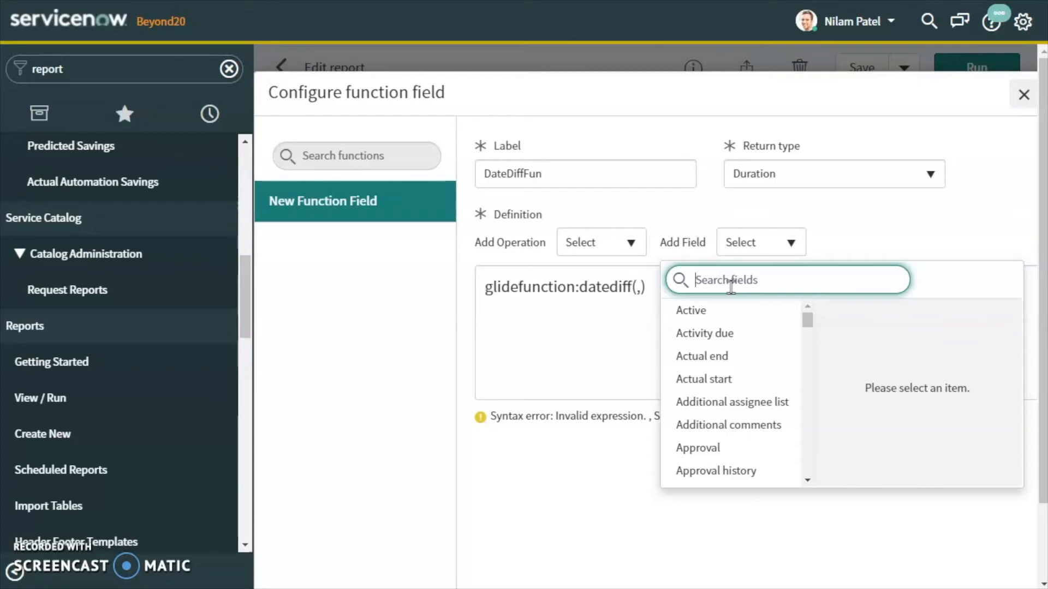
pyautogui.write('closed')
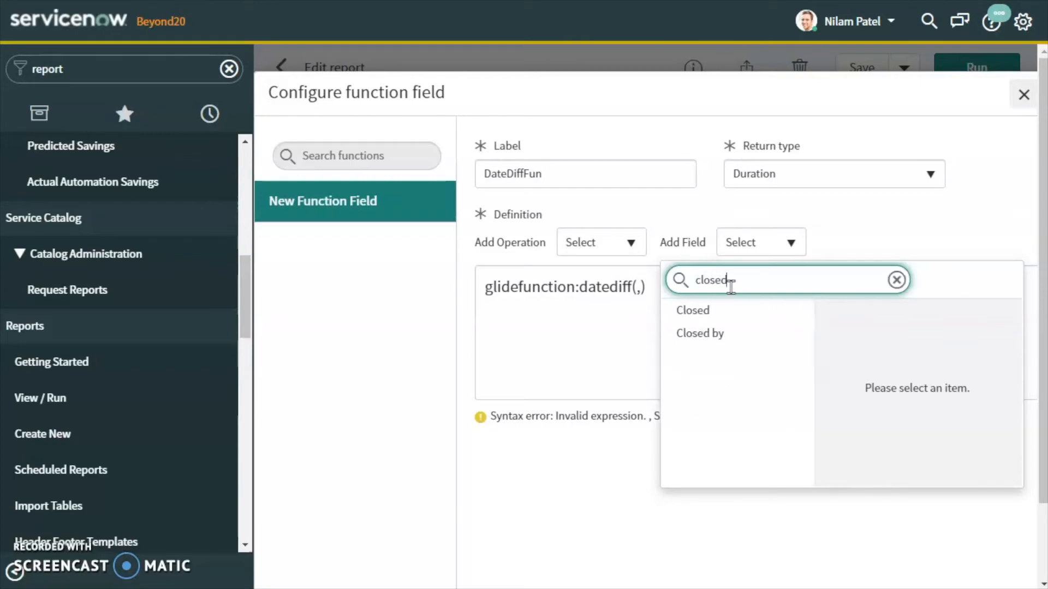
pyautogui.click(692, 310)
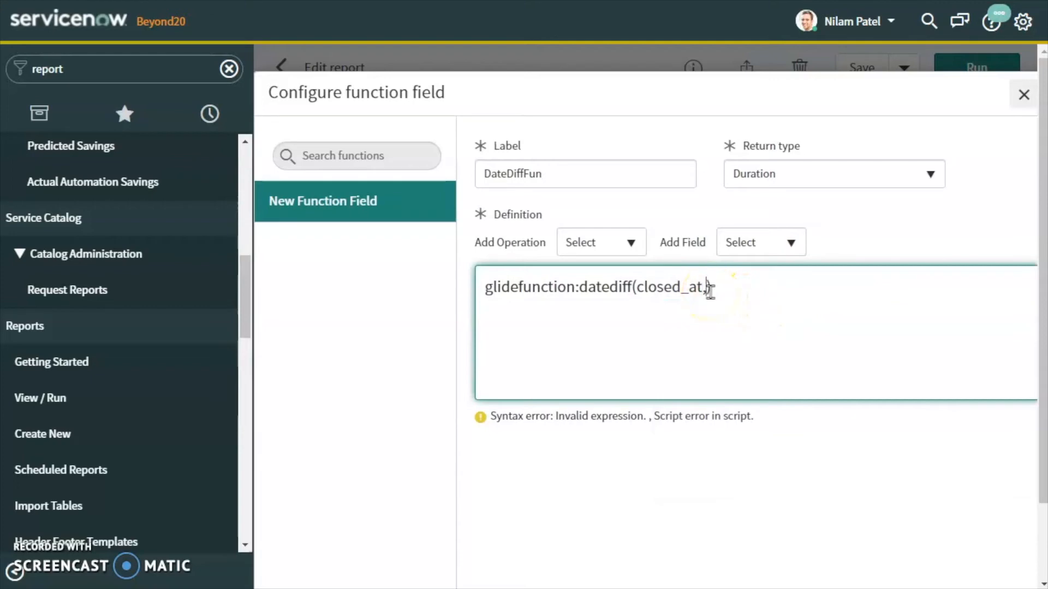
# - Add Opened as the second argument, giving datediff(closed_at,opened_at), and save the function field
pyautogui.write('open)')
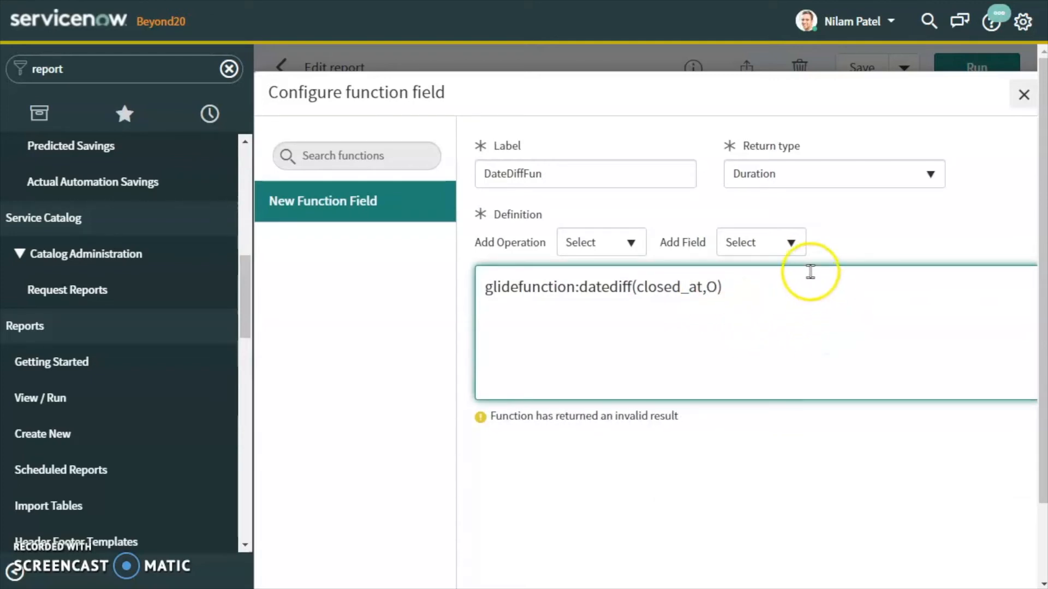
pyautogui.click(762, 243)
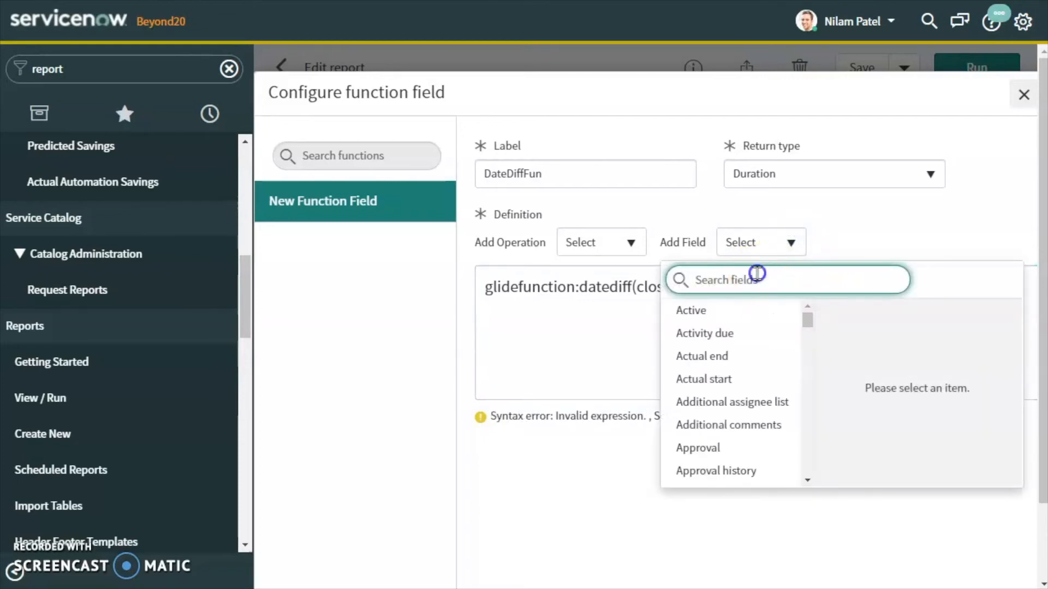
pyautogui.write('open')
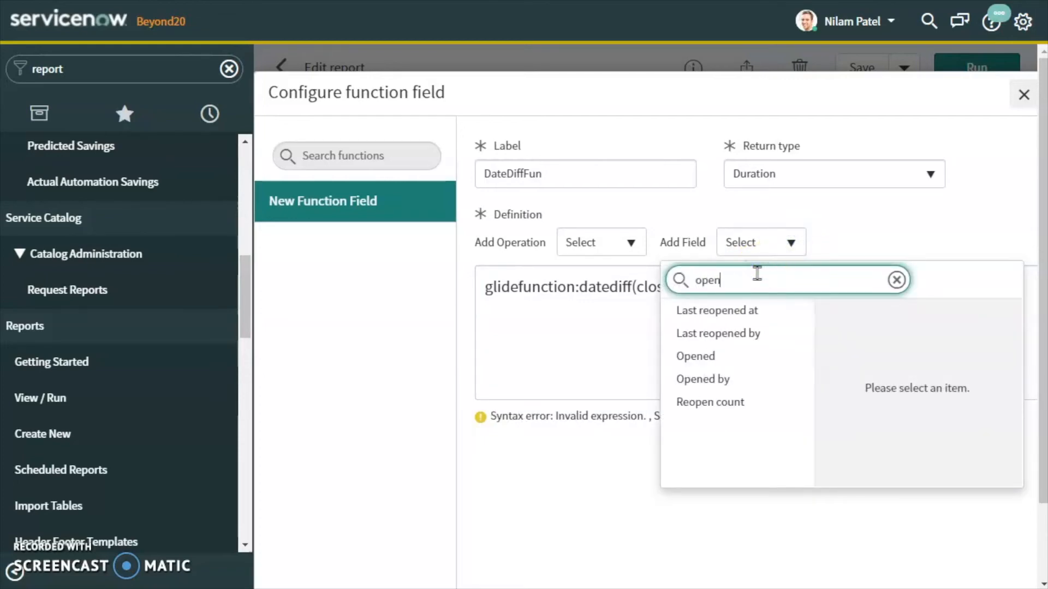
pyautogui.click(695, 356)
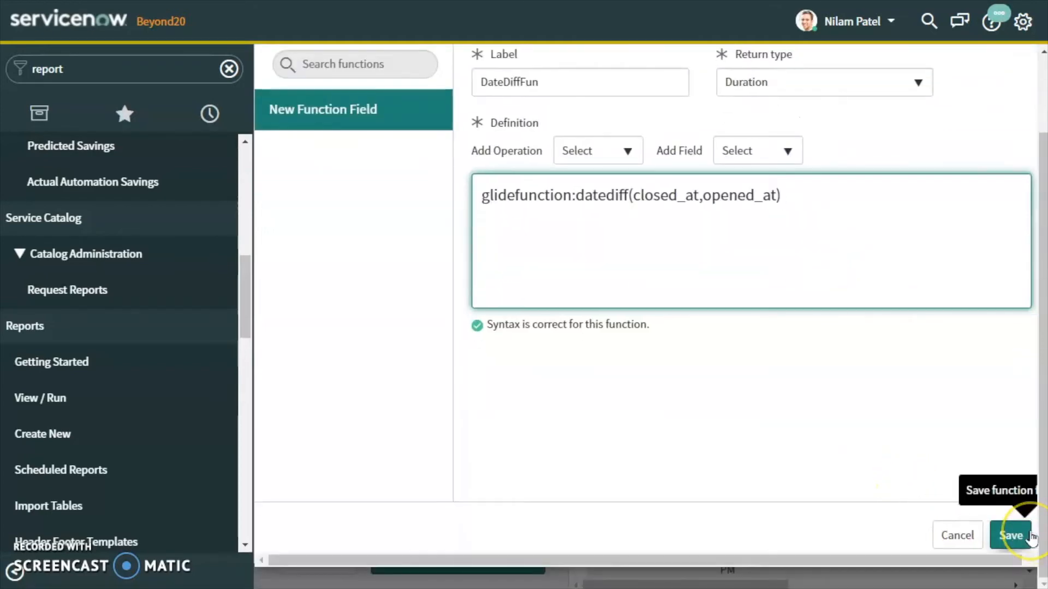
pyautogui.click(1013, 536)
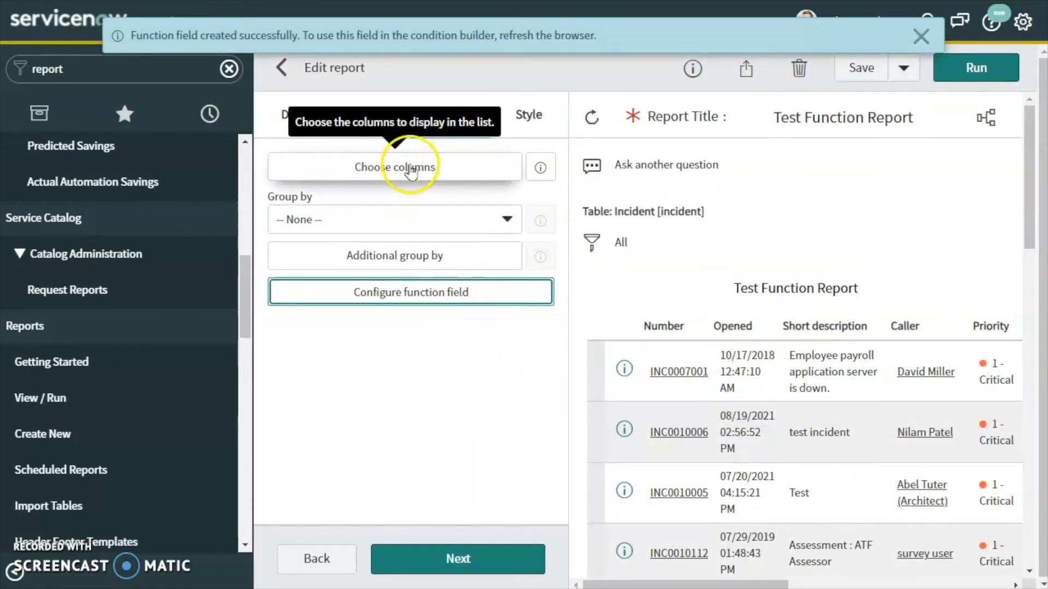
# - Review the available columns without changes and save the report
pyautogui.click(394, 166)
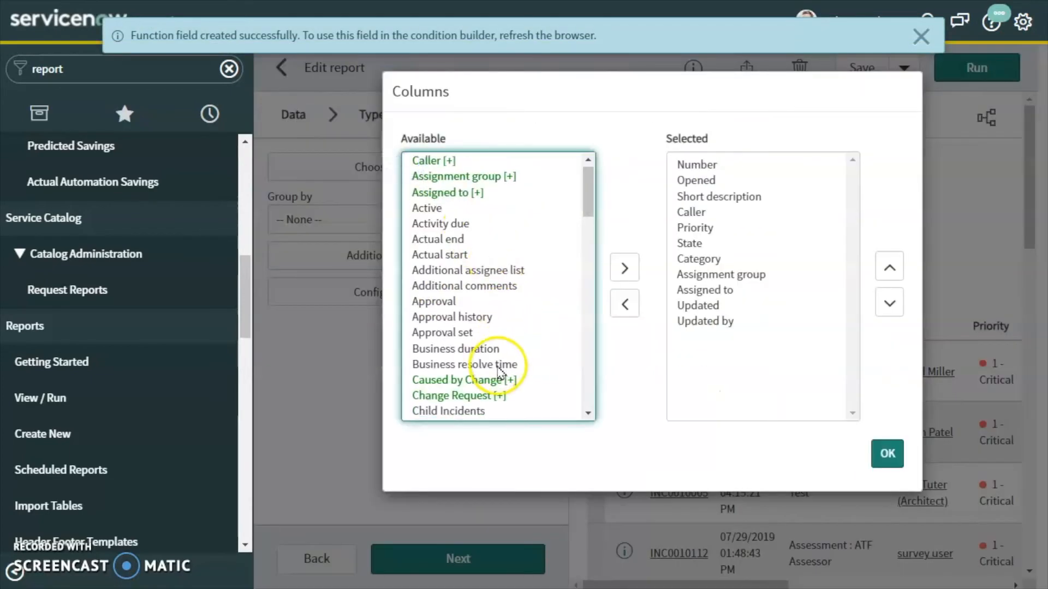
pyautogui.scroll(-3)
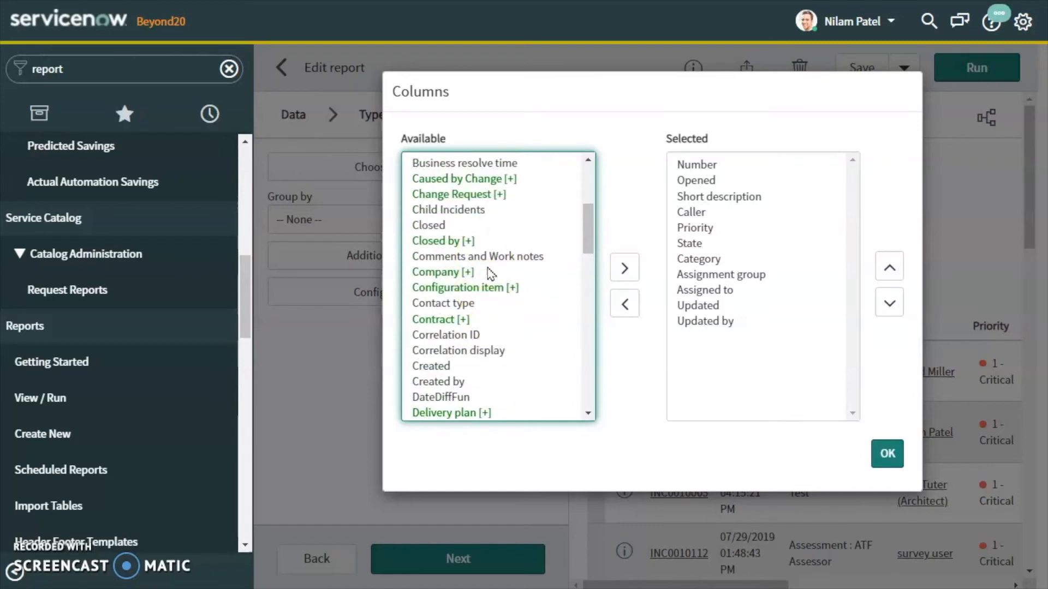
pyautogui.scroll(-3)
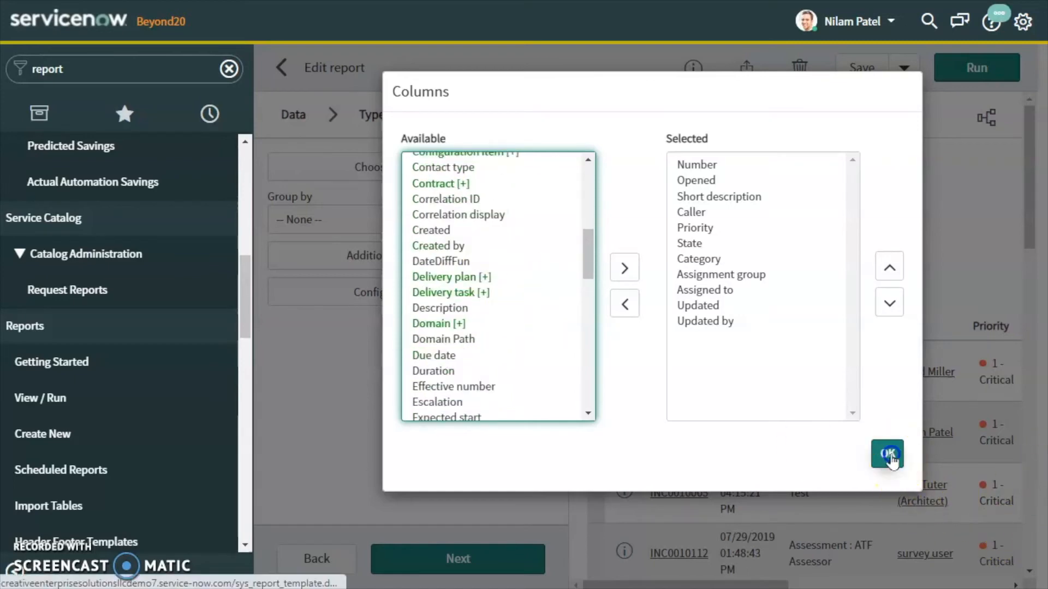
pyautogui.click(886, 454)
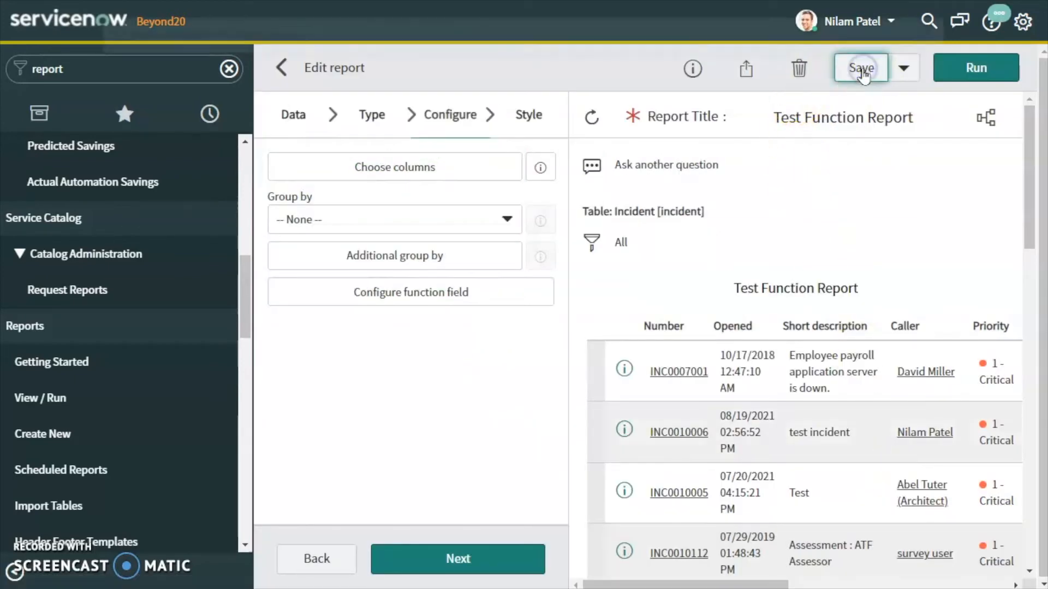
pyautogui.click(861, 68)
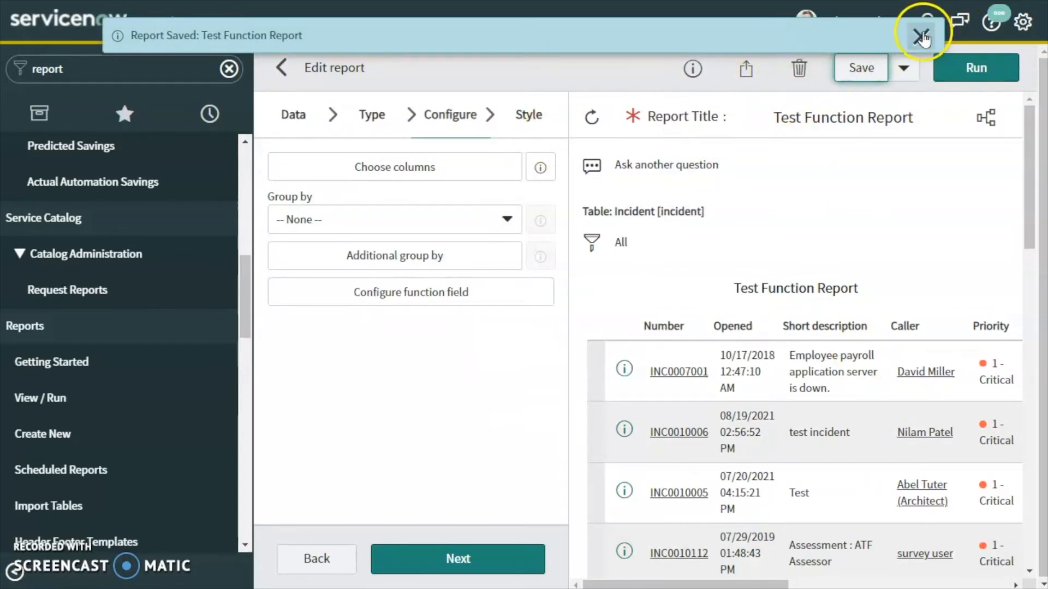
# - Move DateDiffFun into the report's selected columns and apply
pyautogui.click(395, 167)
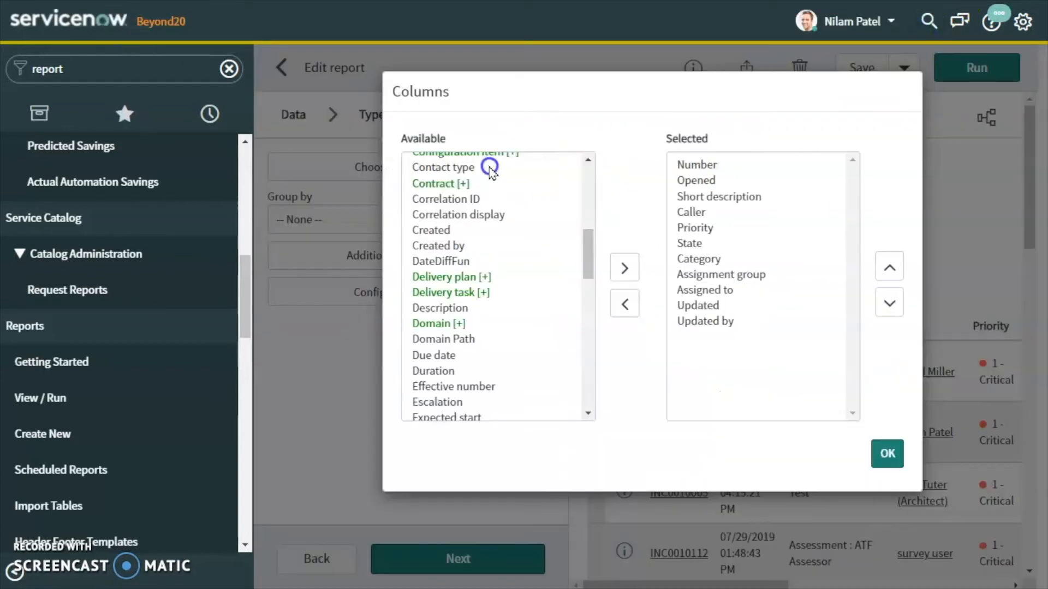
pyautogui.scroll(-3)
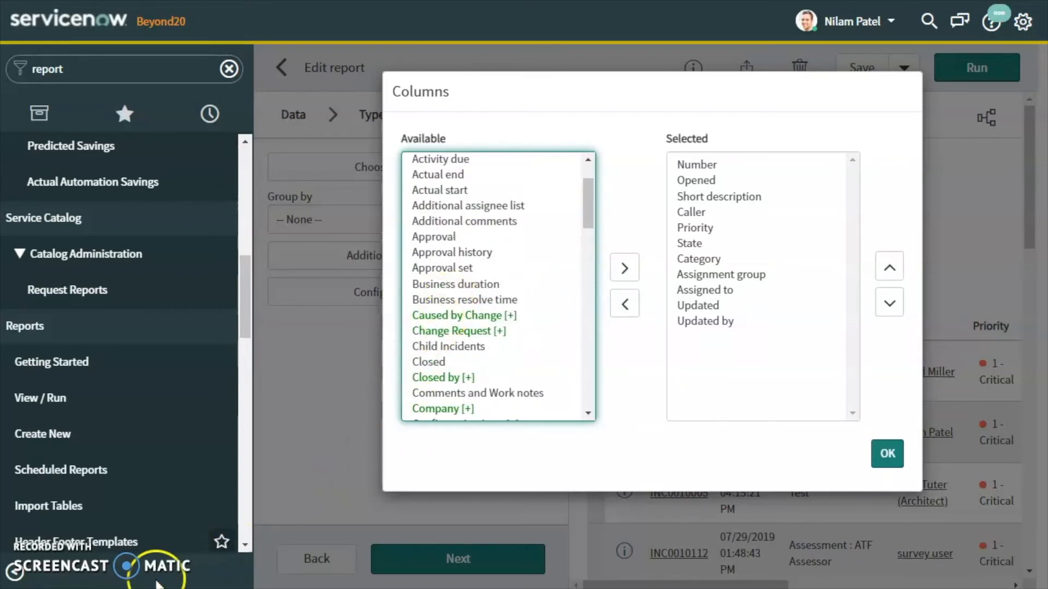
pyautogui.scroll(-3)
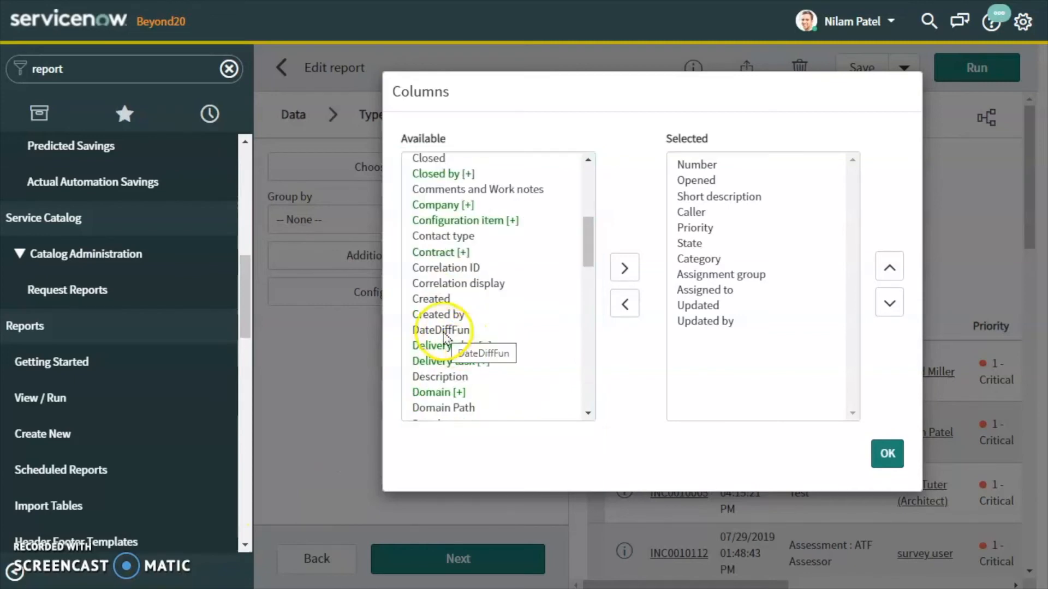
pyautogui.click(441, 329)
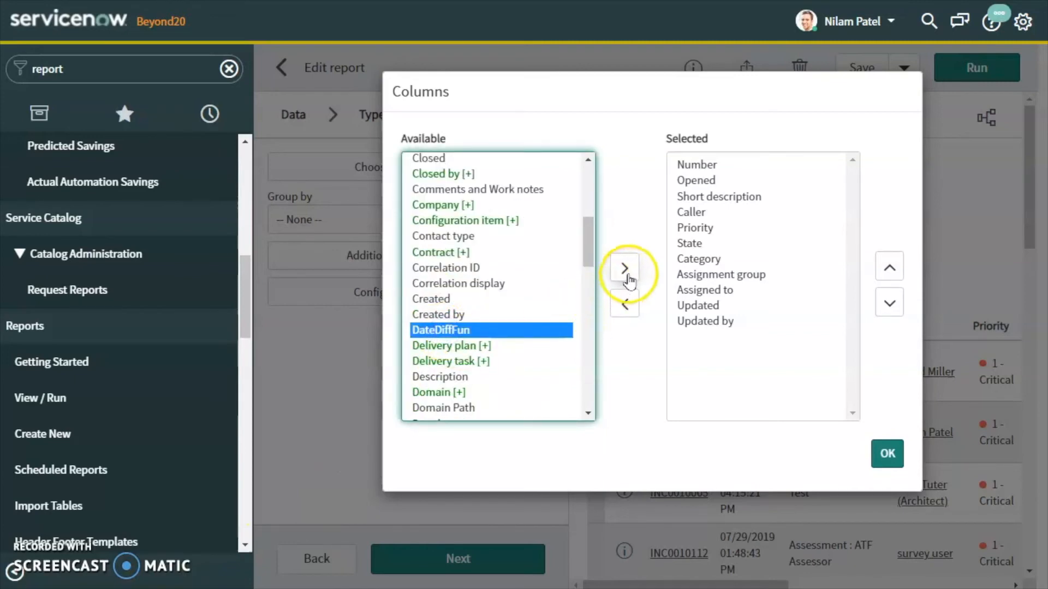
pyautogui.click(886, 453)
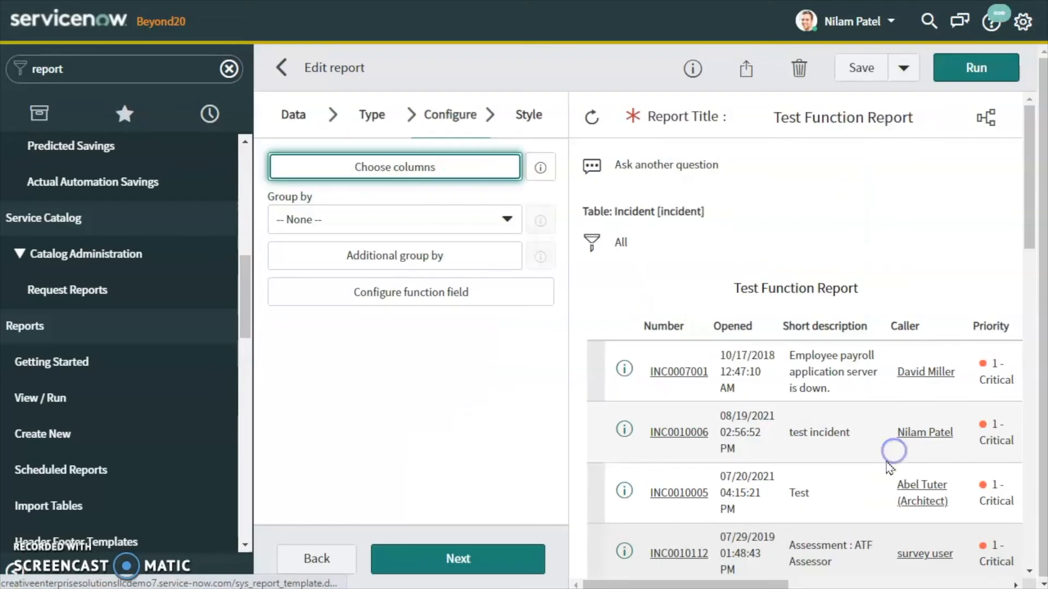
pyautogui.click(860, 68)
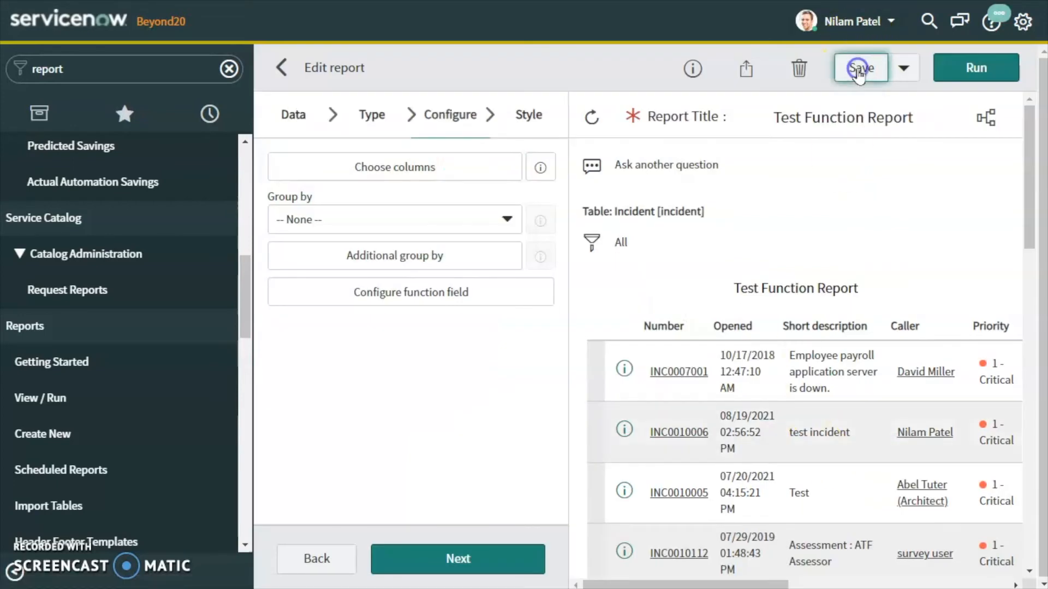
pyautogui.click(861, 67)
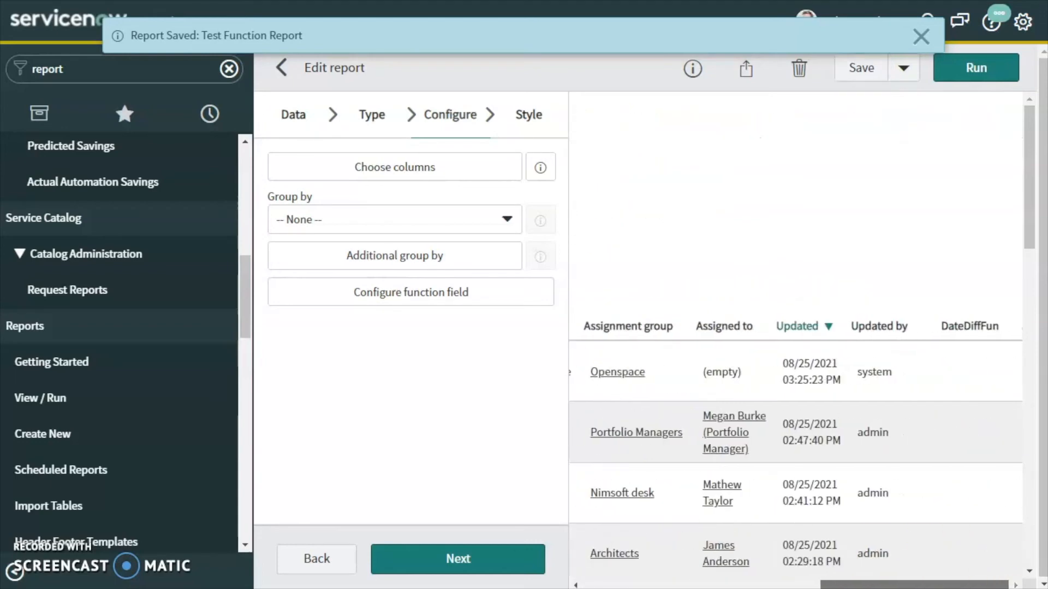
pyautogui.scroll(-3)
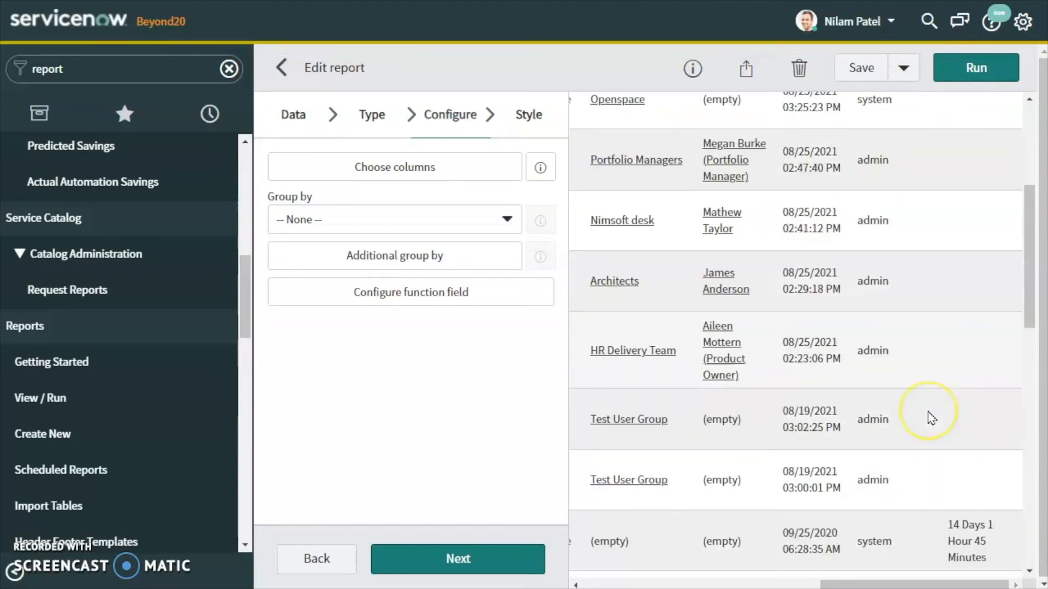
pyautogui.scroll(-3)
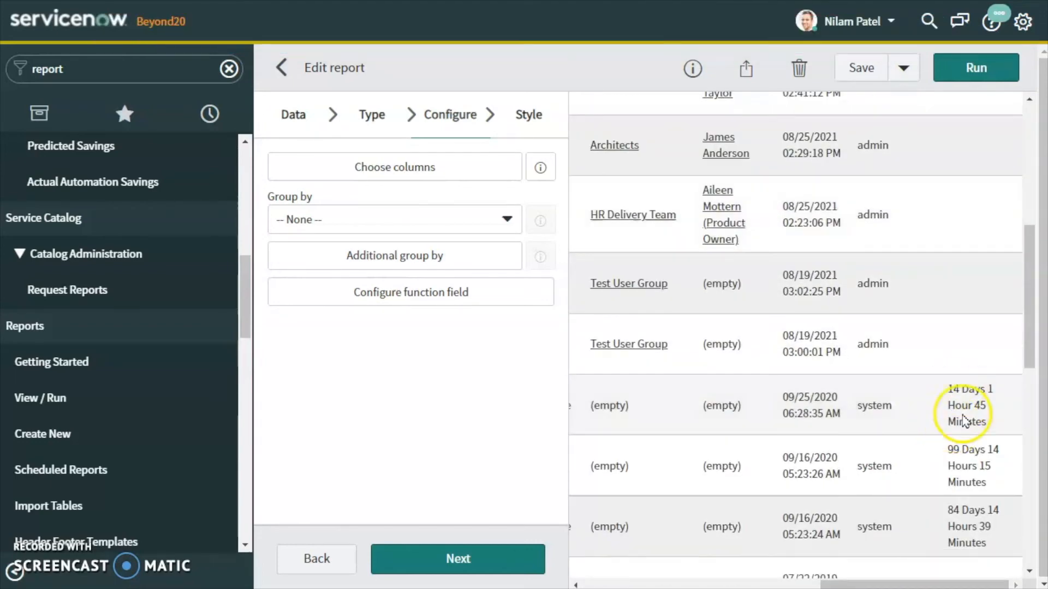
pyautogui.scroll(-3)
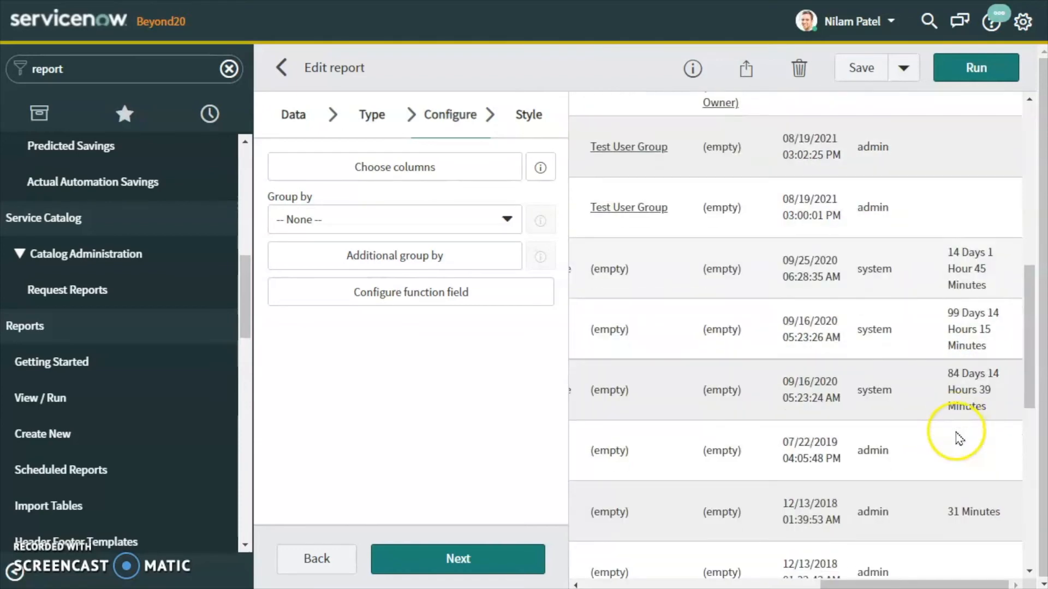
pyautogui.moveTo(960, 413)
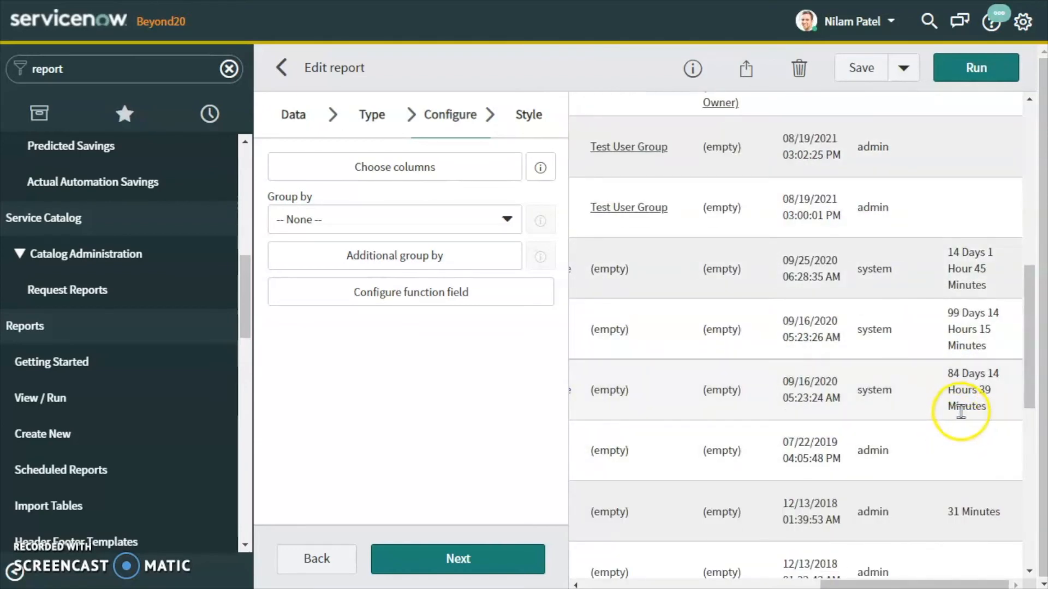
pyautogui.scroll(-3)
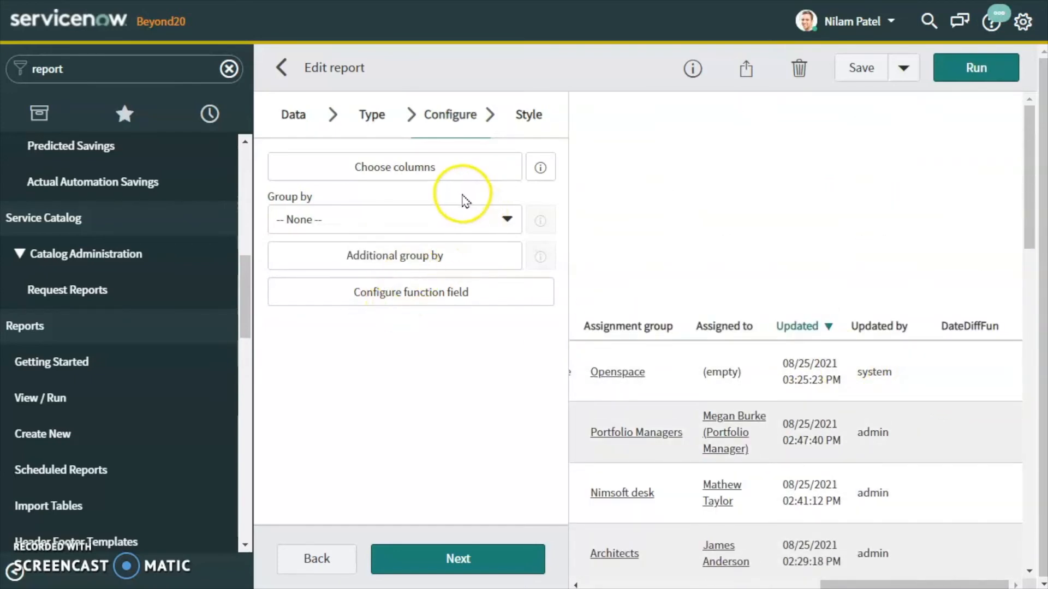
pyautogui.moveTo(410, 259)
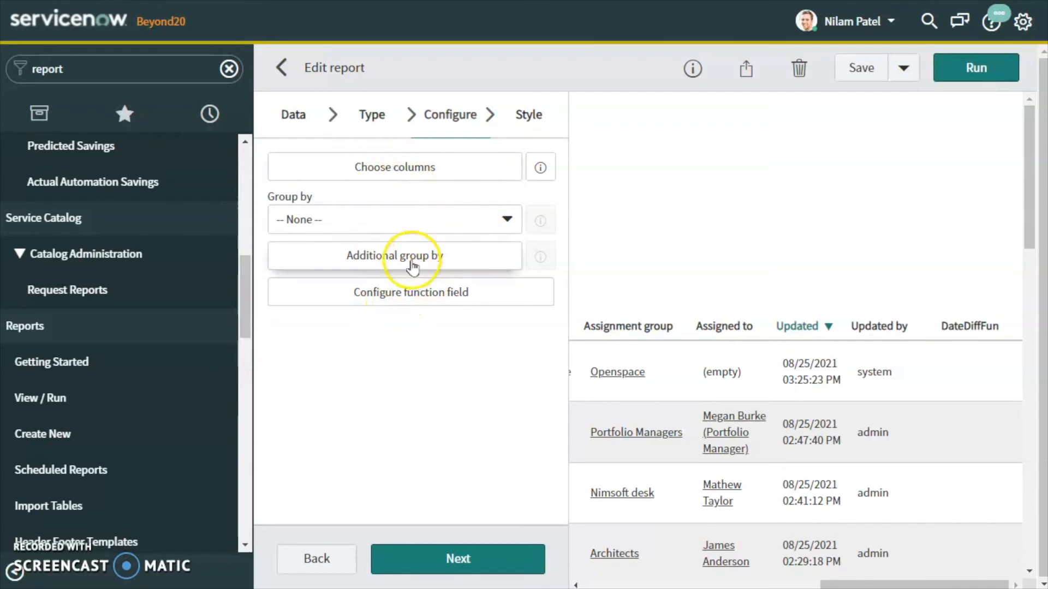
pyautogui.moveTo(382, 302)
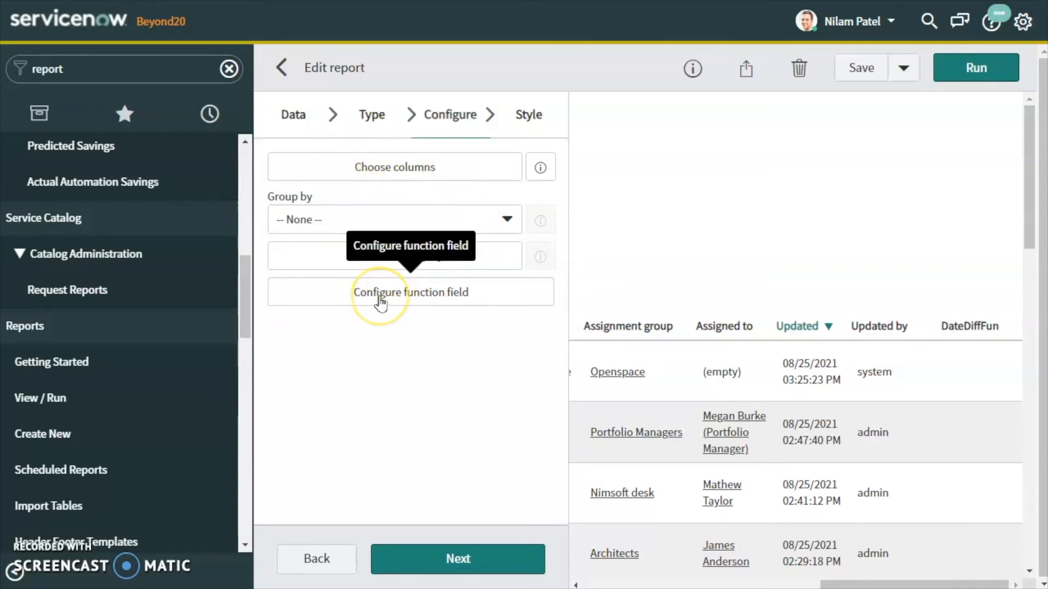
# - Create a second function field labelled LengthFun
pyautogui.click(380, 292)
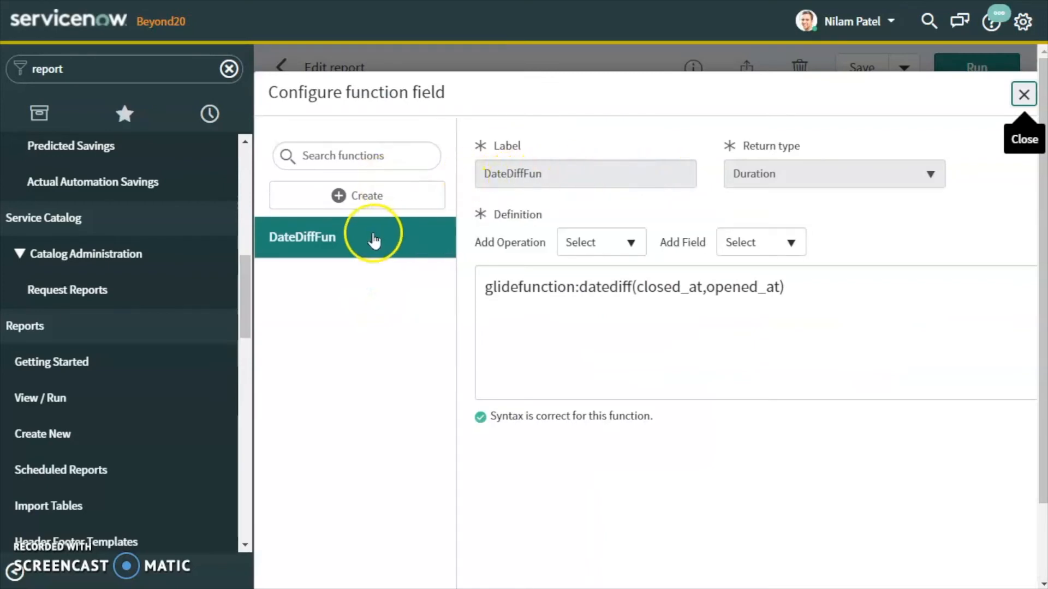
pyautogui.click(358, 196)
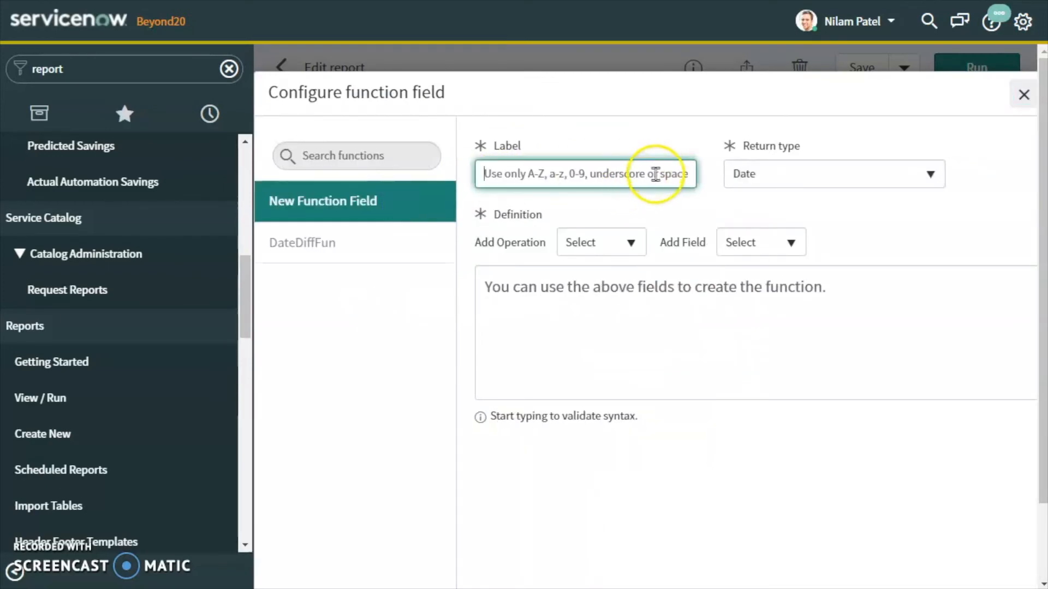
pyautogui.click(655, 174)
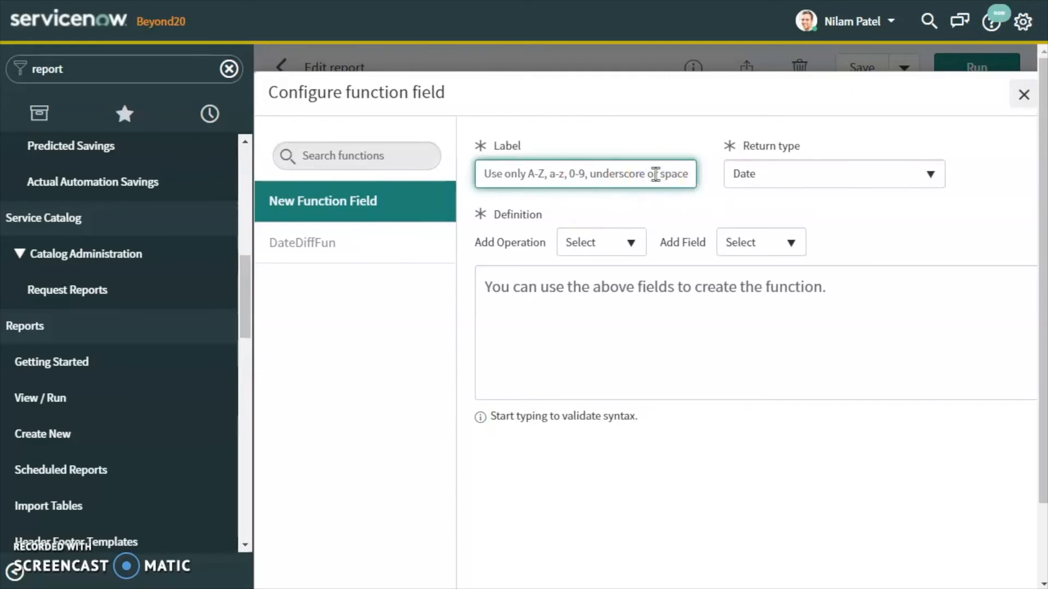
pyautogui.write('L')
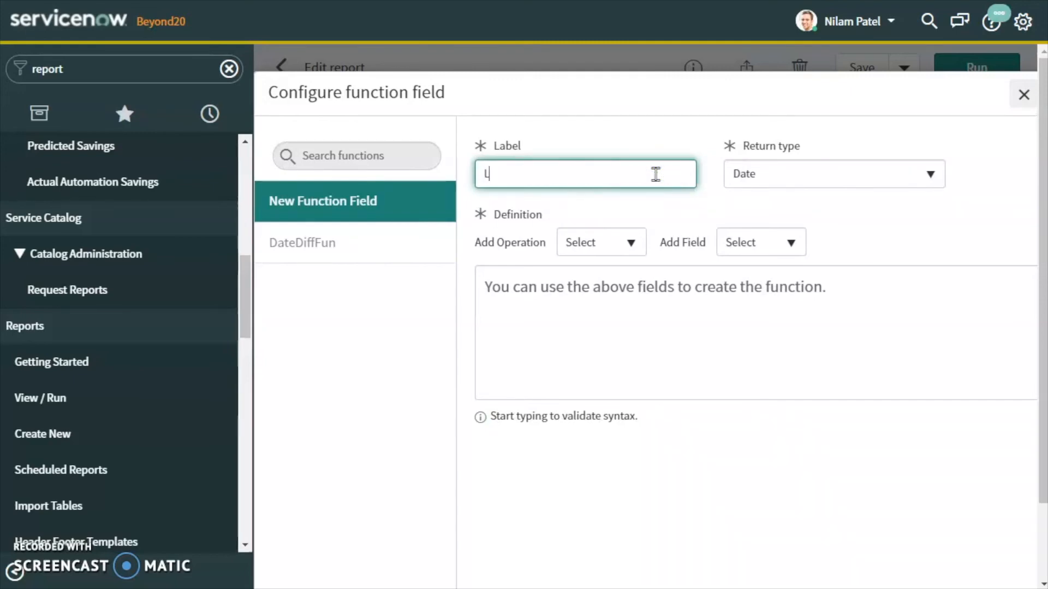
pyautogui.write('en')
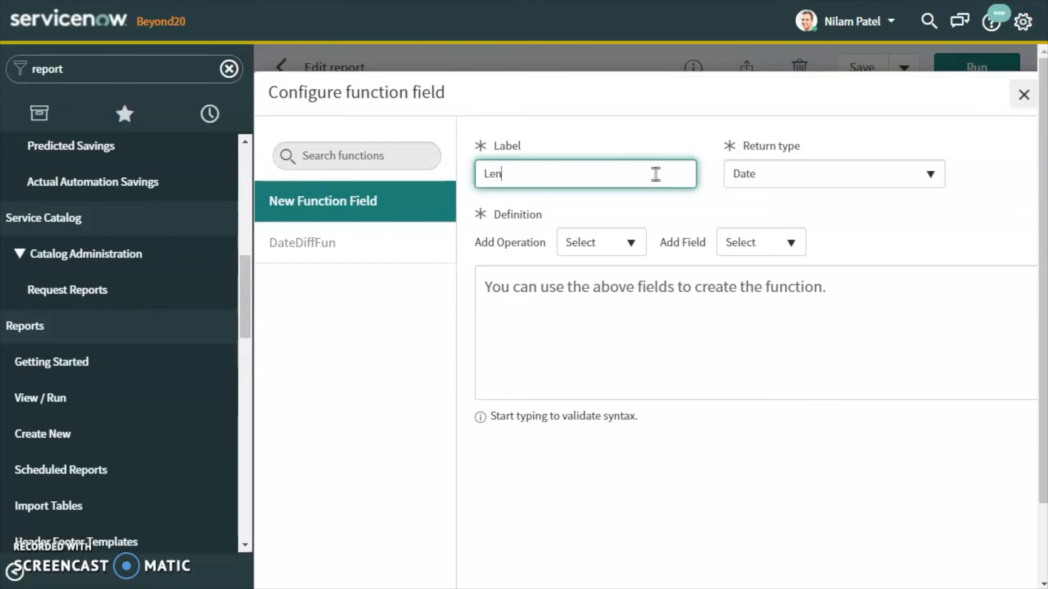
pyautogui.write('ght')
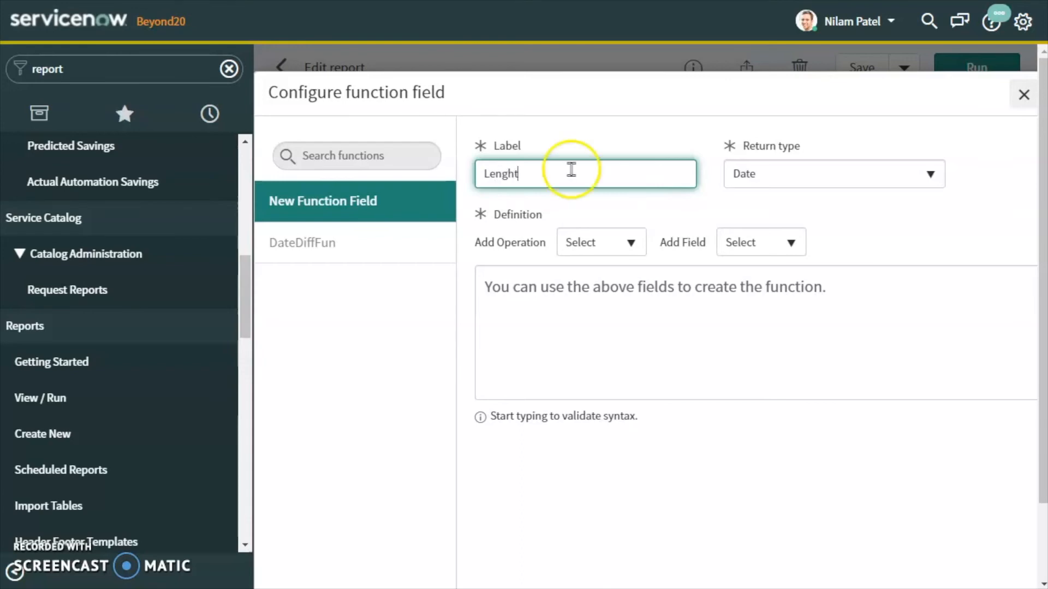
pyautogui.press('Backspace')
pyautogui.write('thFun')
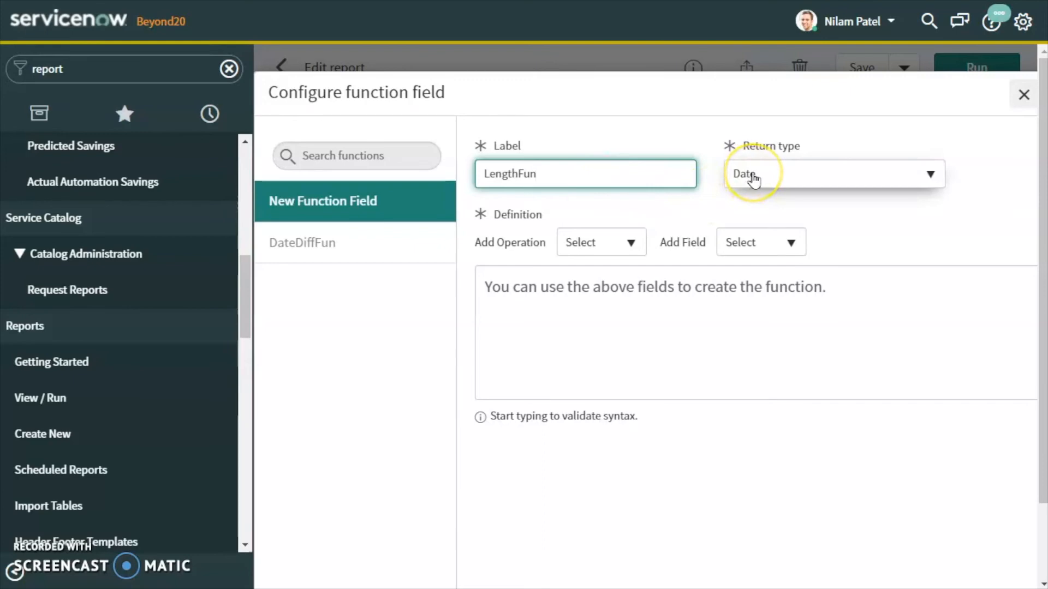
# - Set return type Text, define length(short_description), and save LengthFun
pyautogui.click(834, 173)
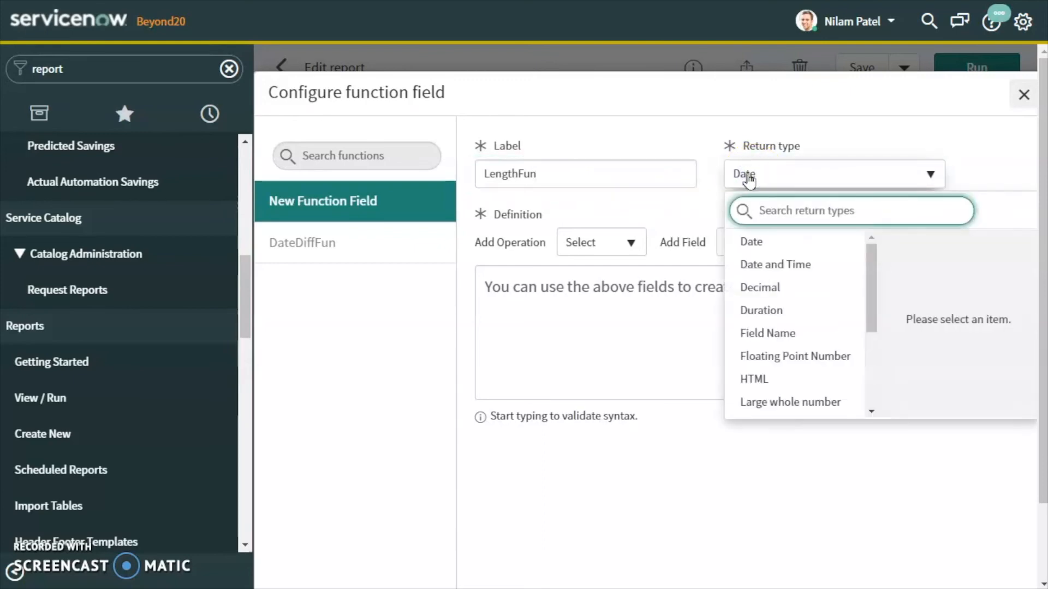
pyautogui.write('test')
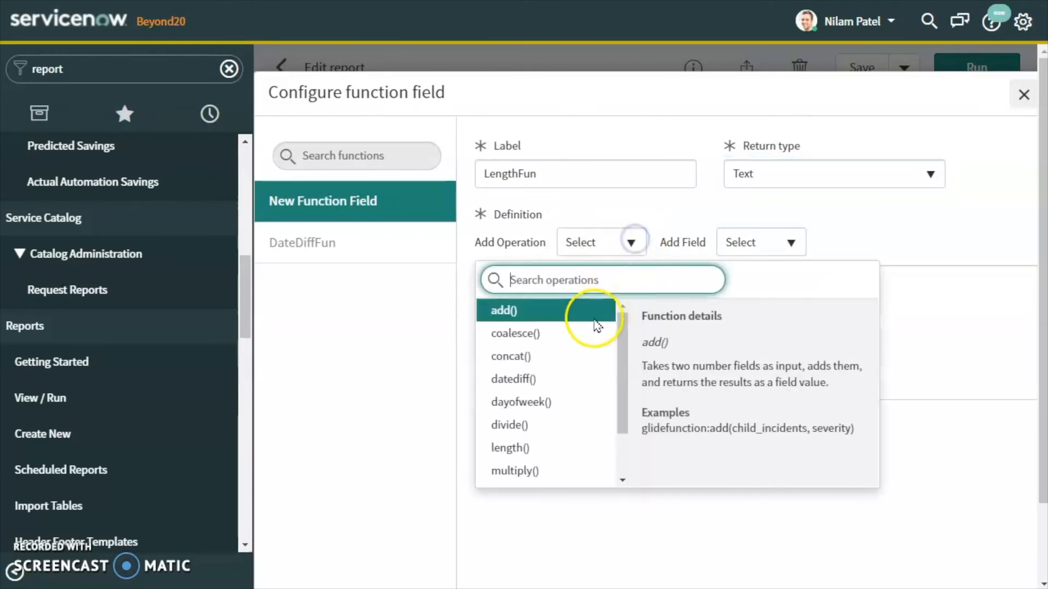
pyautogui.click(509, 448)
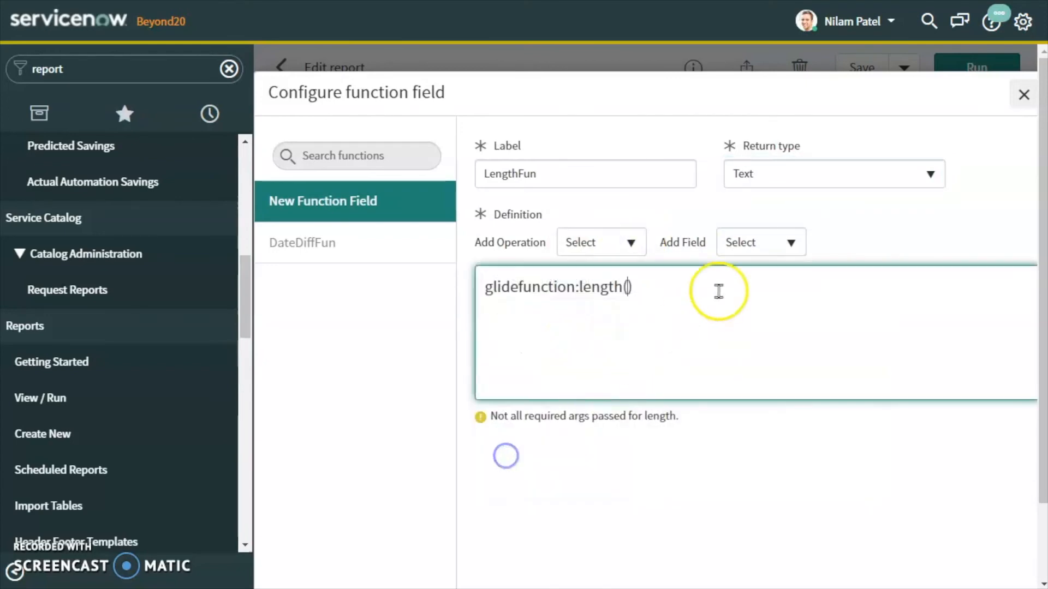
pyautogui.click(761, 241)
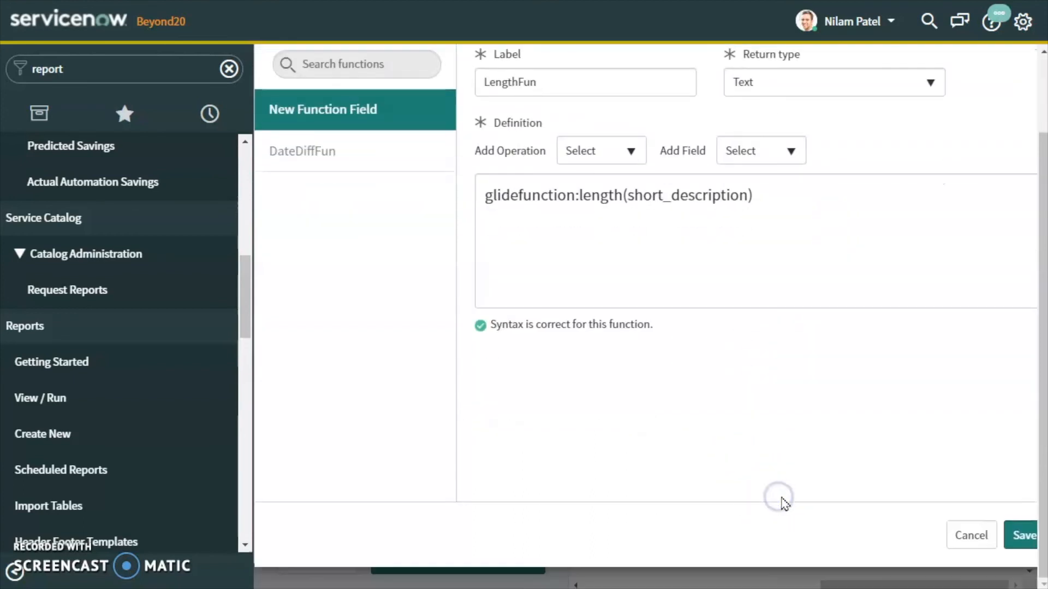
pyautogui.click(1025, 535)
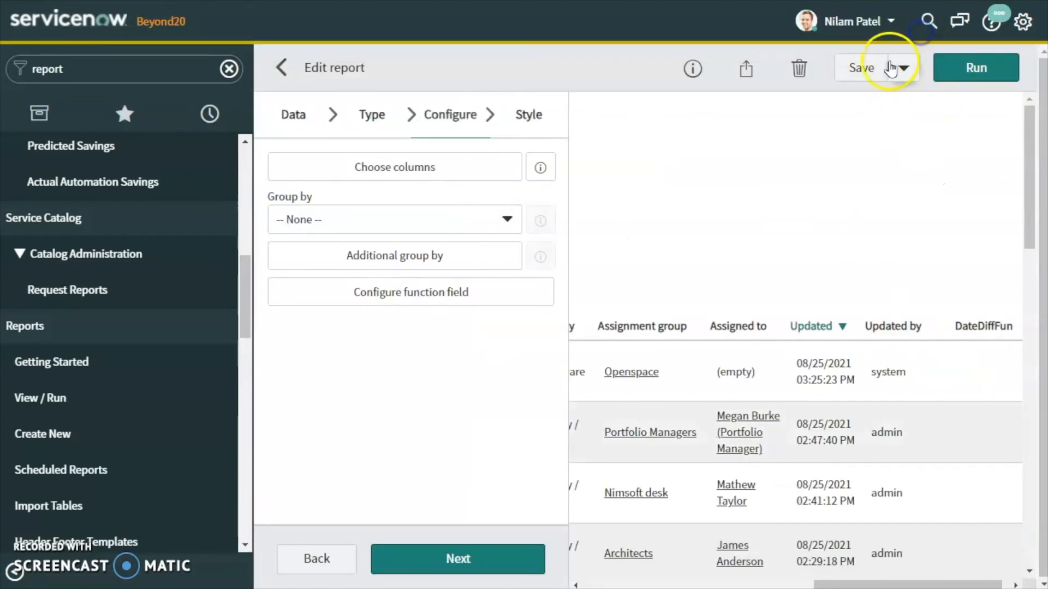
# - Move LengthFun into the selected columns and save the report
pyautogui.click(862, 68)
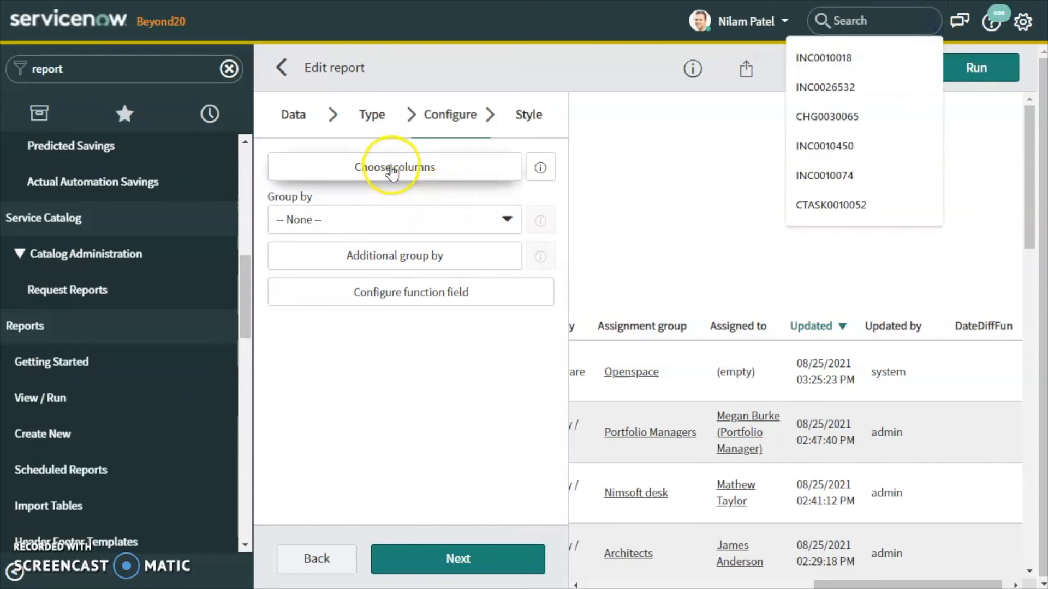
pyautogui.click(394, 166)
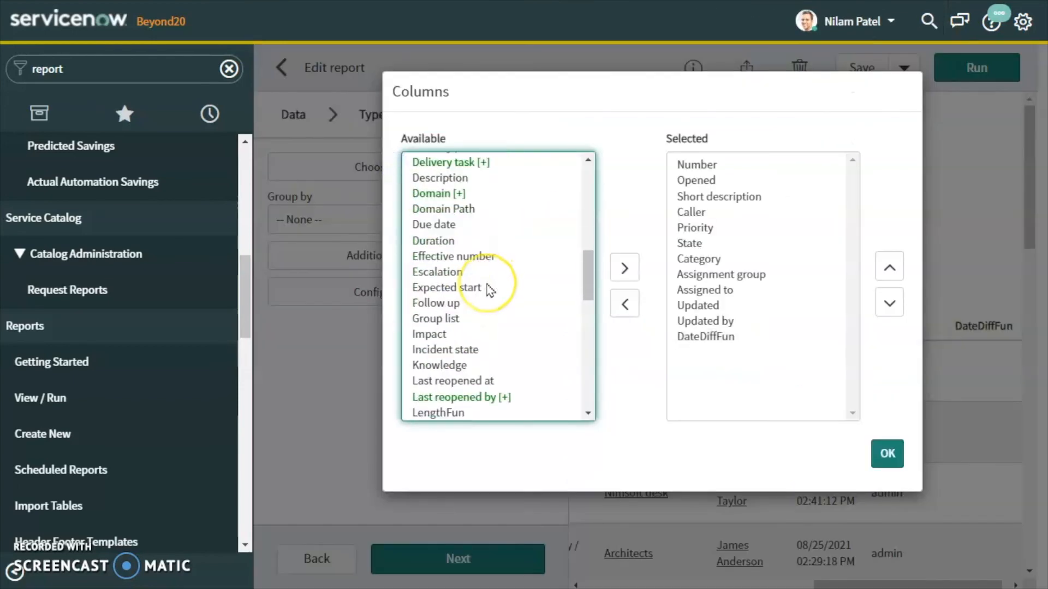
pyautogui.scroll(-3)
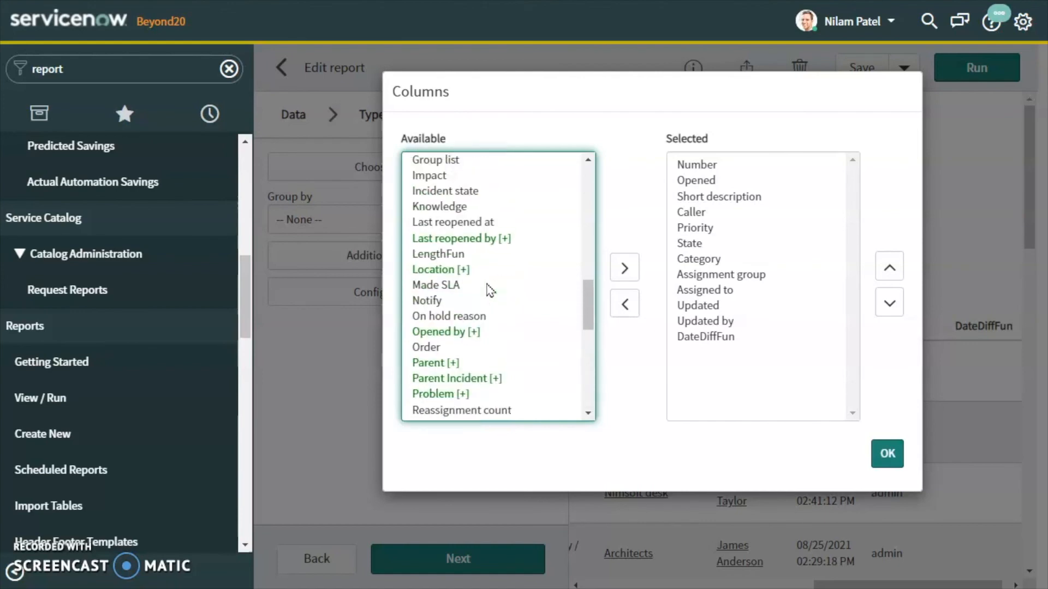
pyautogui.click(438, 253)
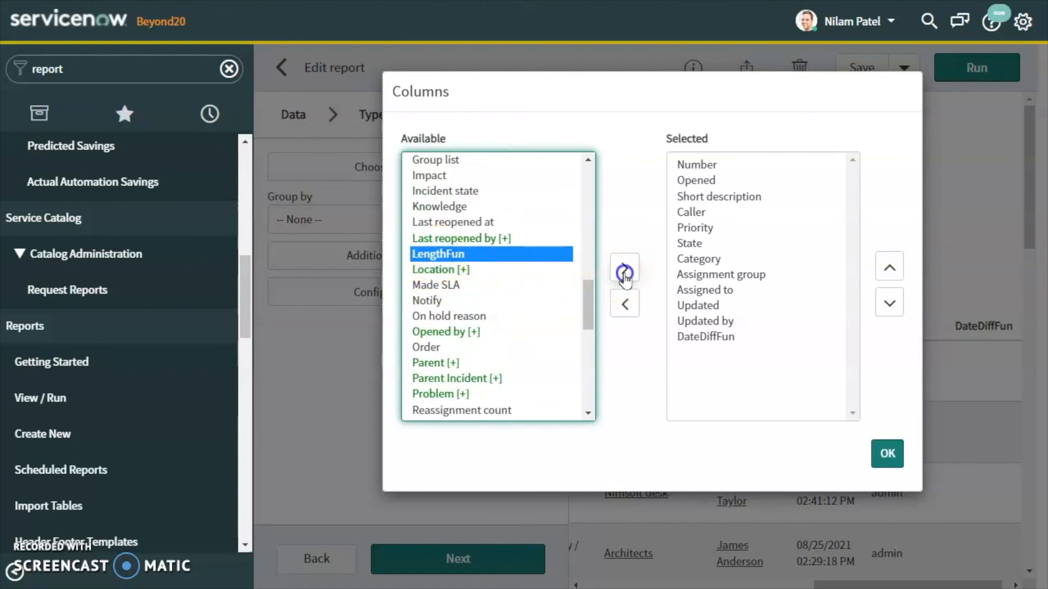
pyautogui.click(886, 453)
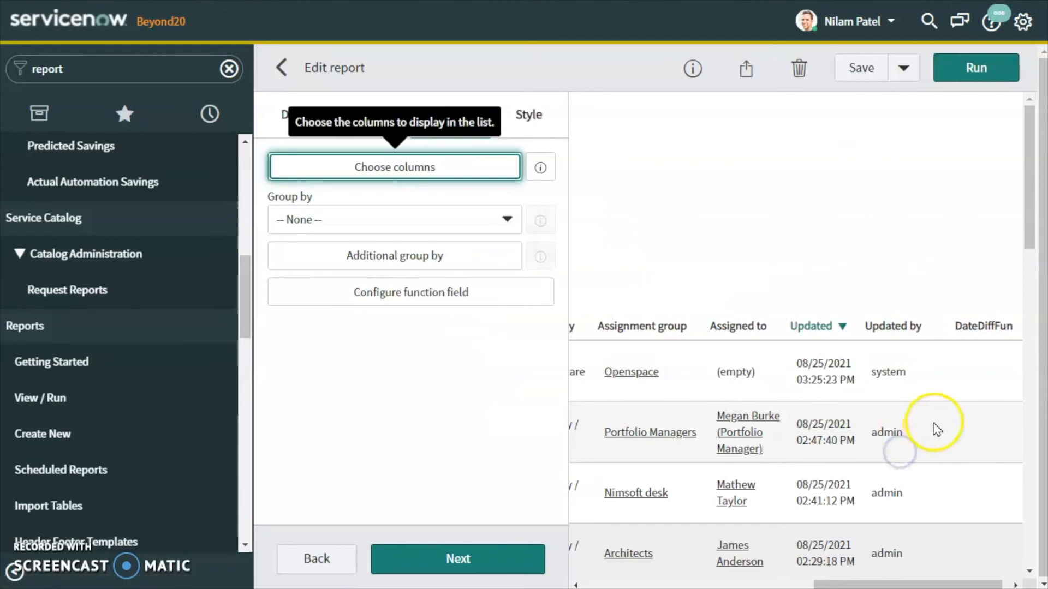
pyautogui.click(860, 68)
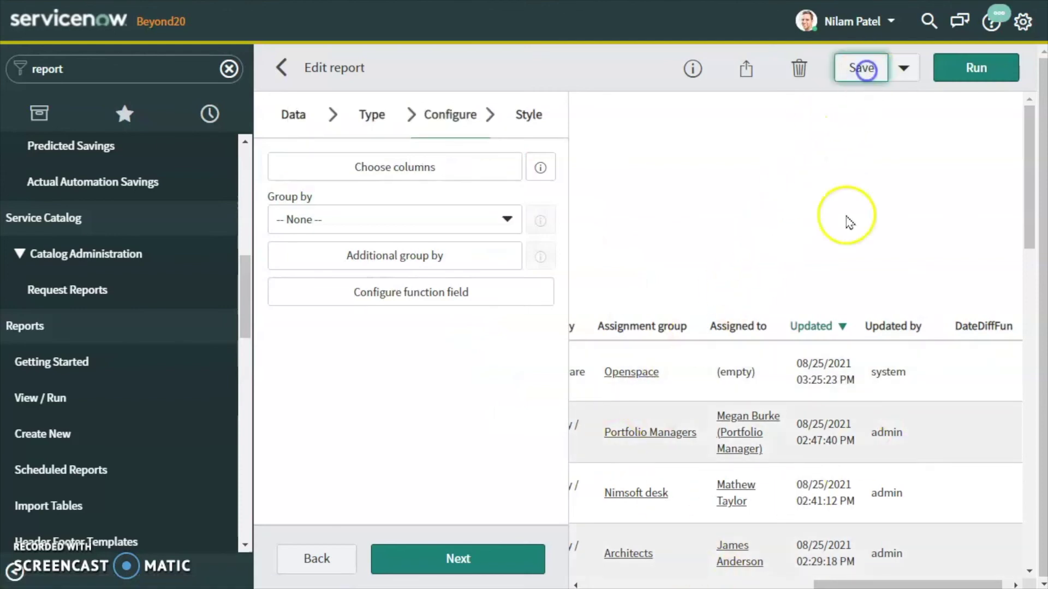
# - Review the LengthFun column in the preview showing short-description lengths such as 44, 13 and 4
pyautogui.click(861, 68)
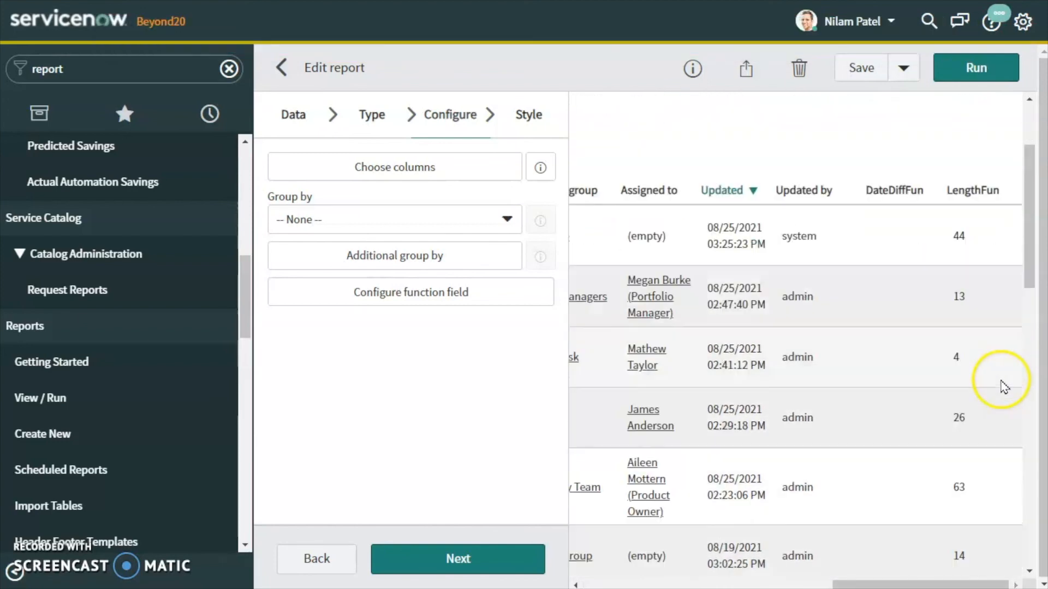
pyautogui.moveTo(967, 251)
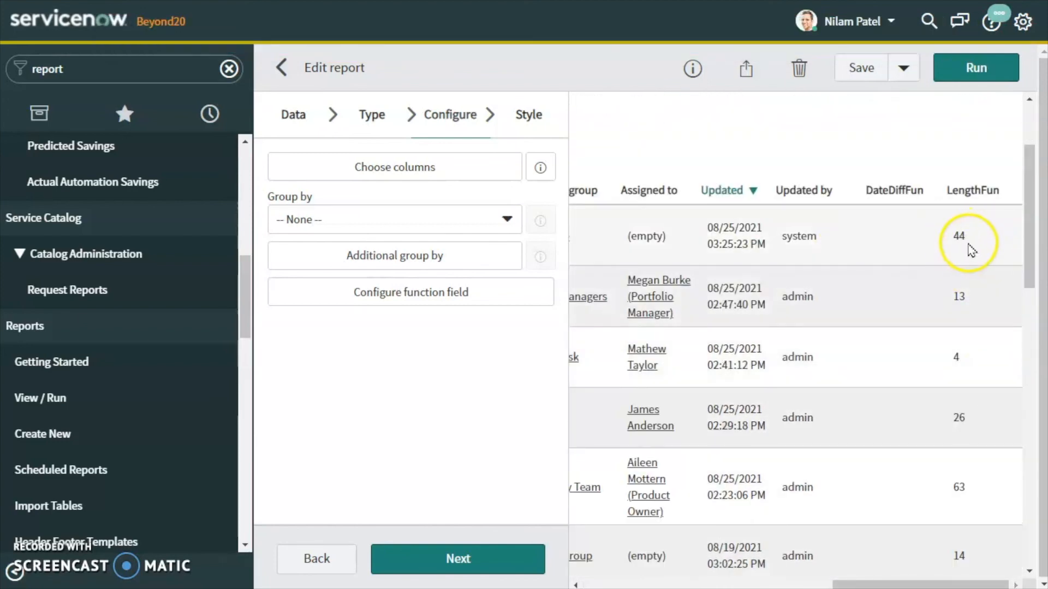